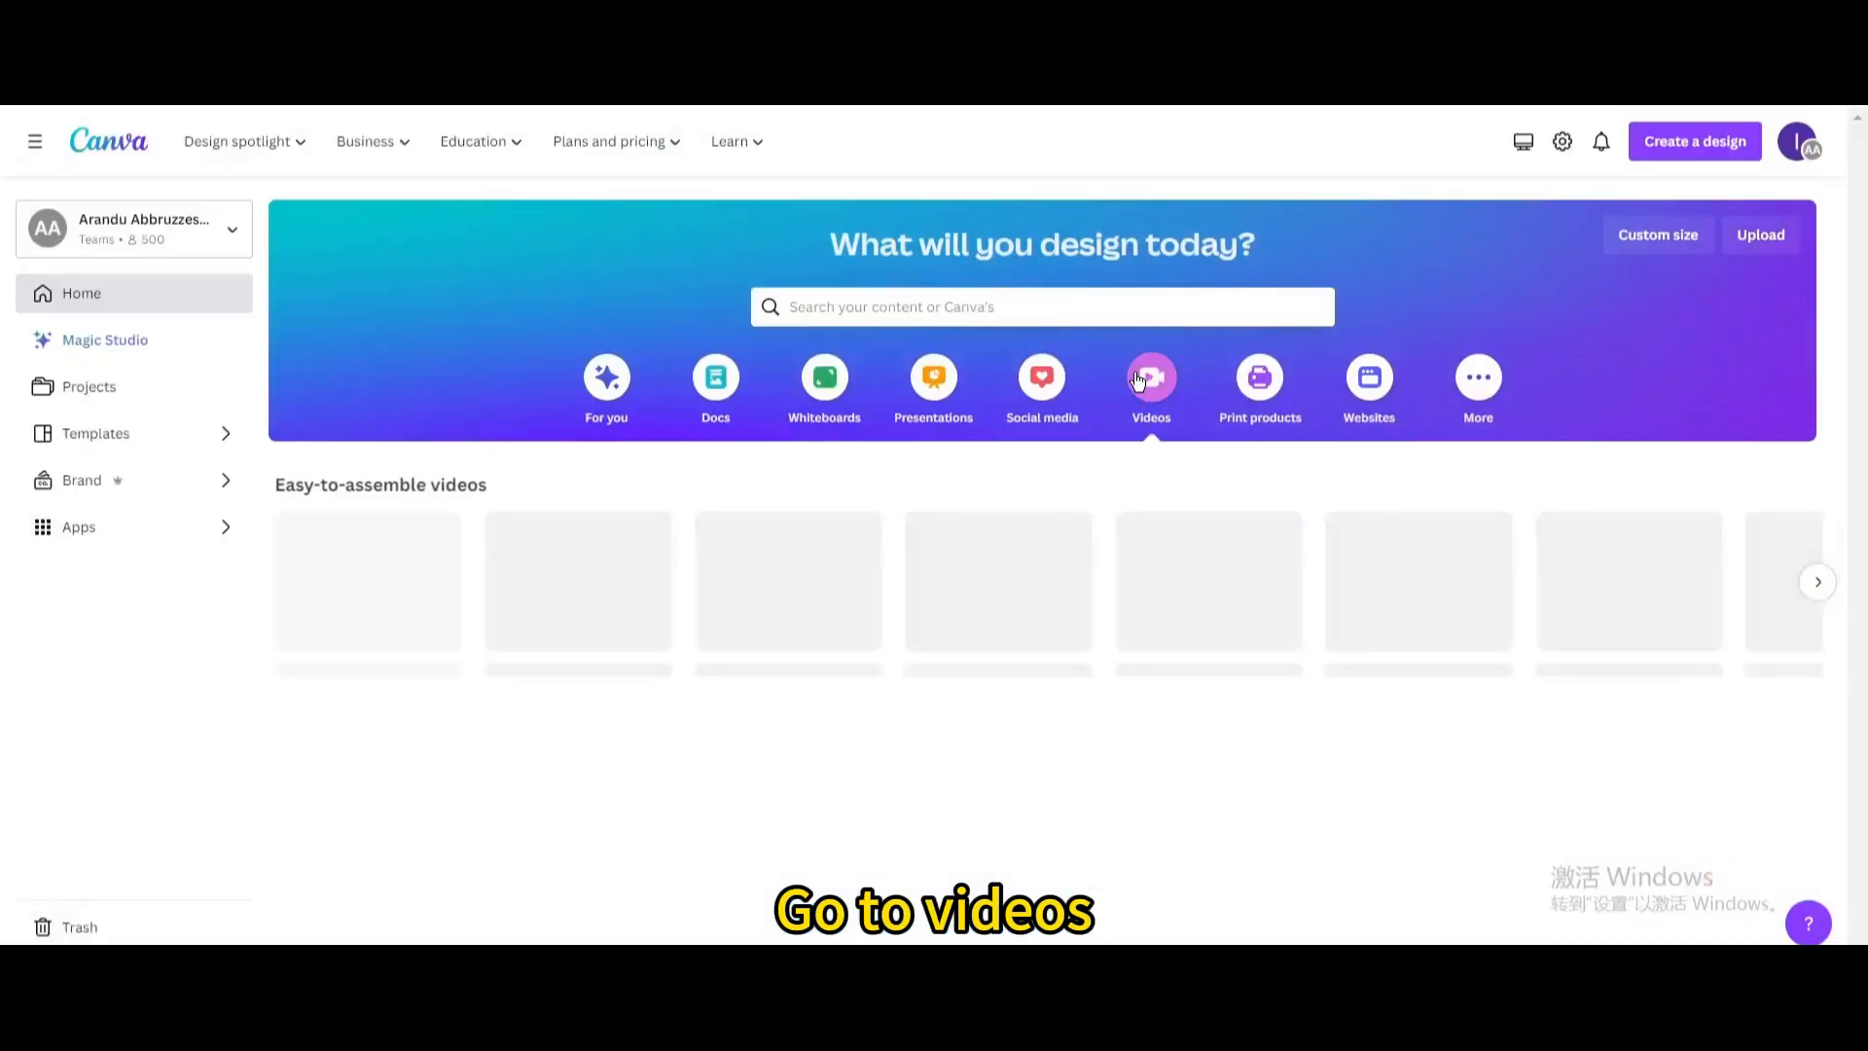
Start a new blank video design from the Canva home page
left_click(1152, 378)
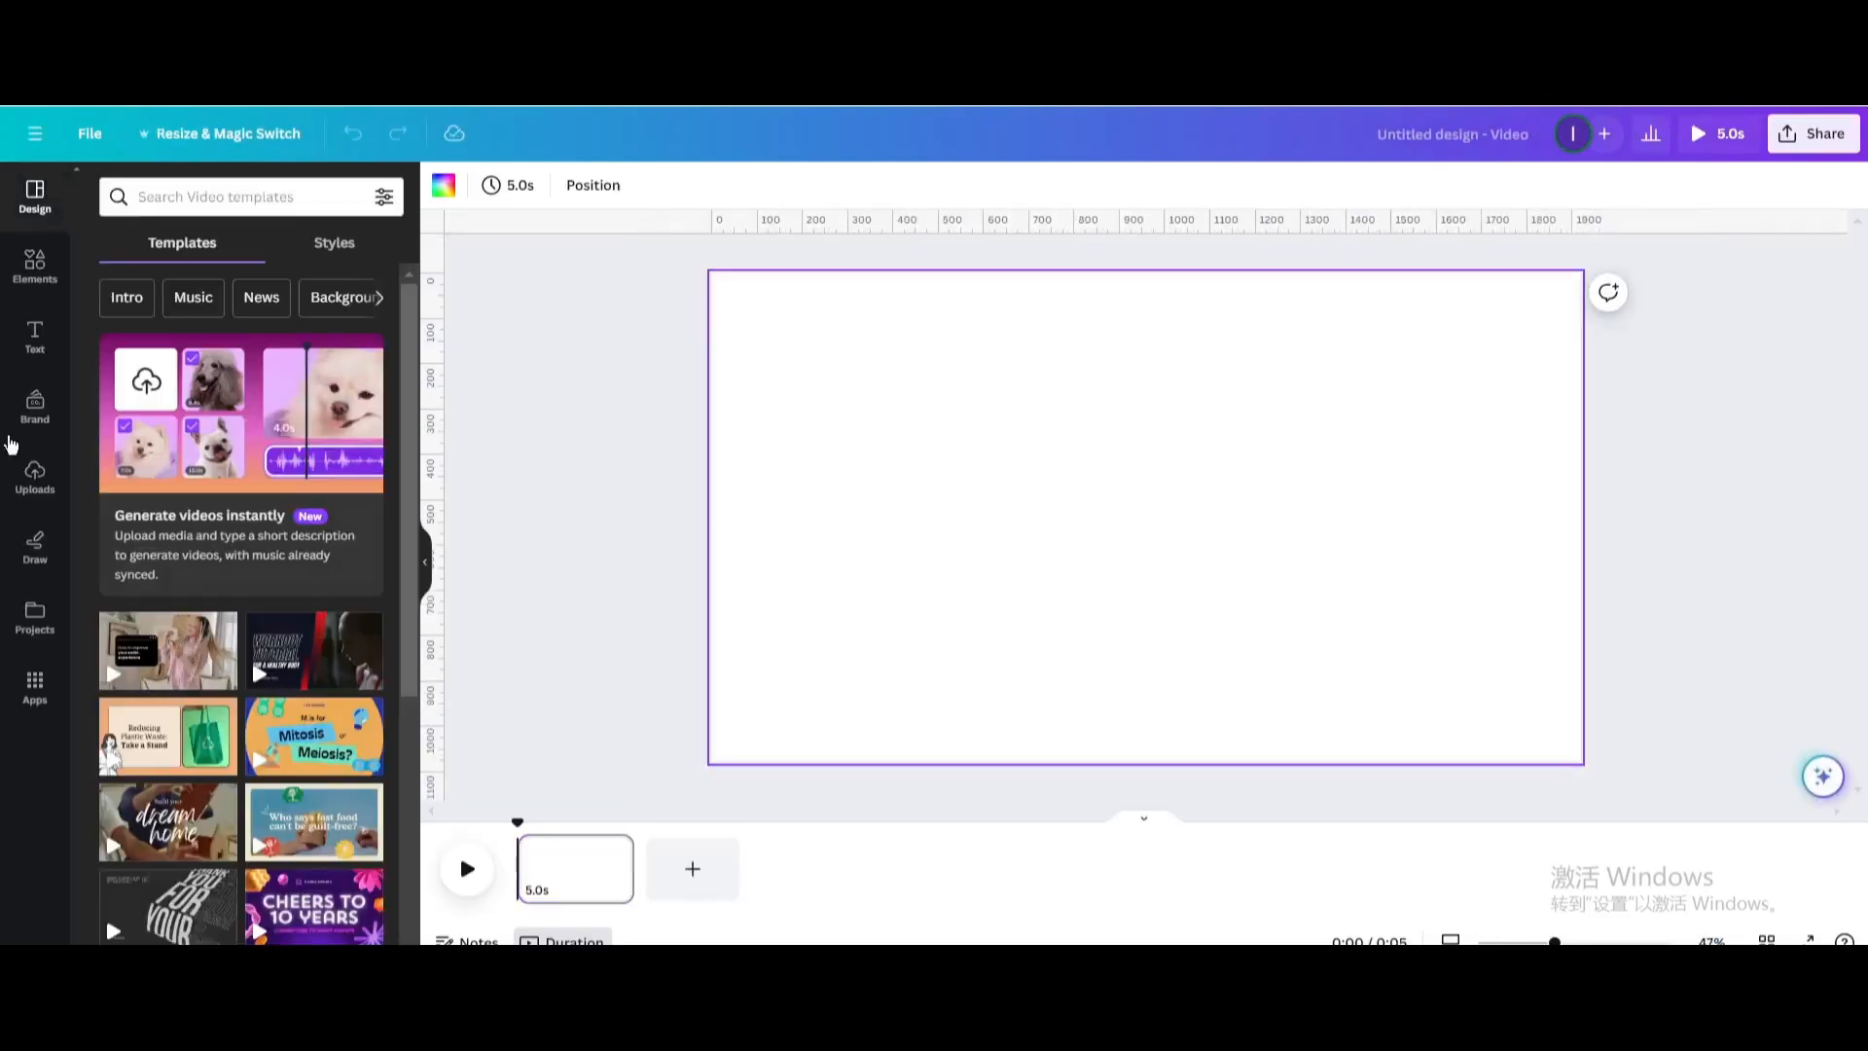
Add the round chocolate chip cookie photo from Elements > Photos to the page
left_click(33, 266)
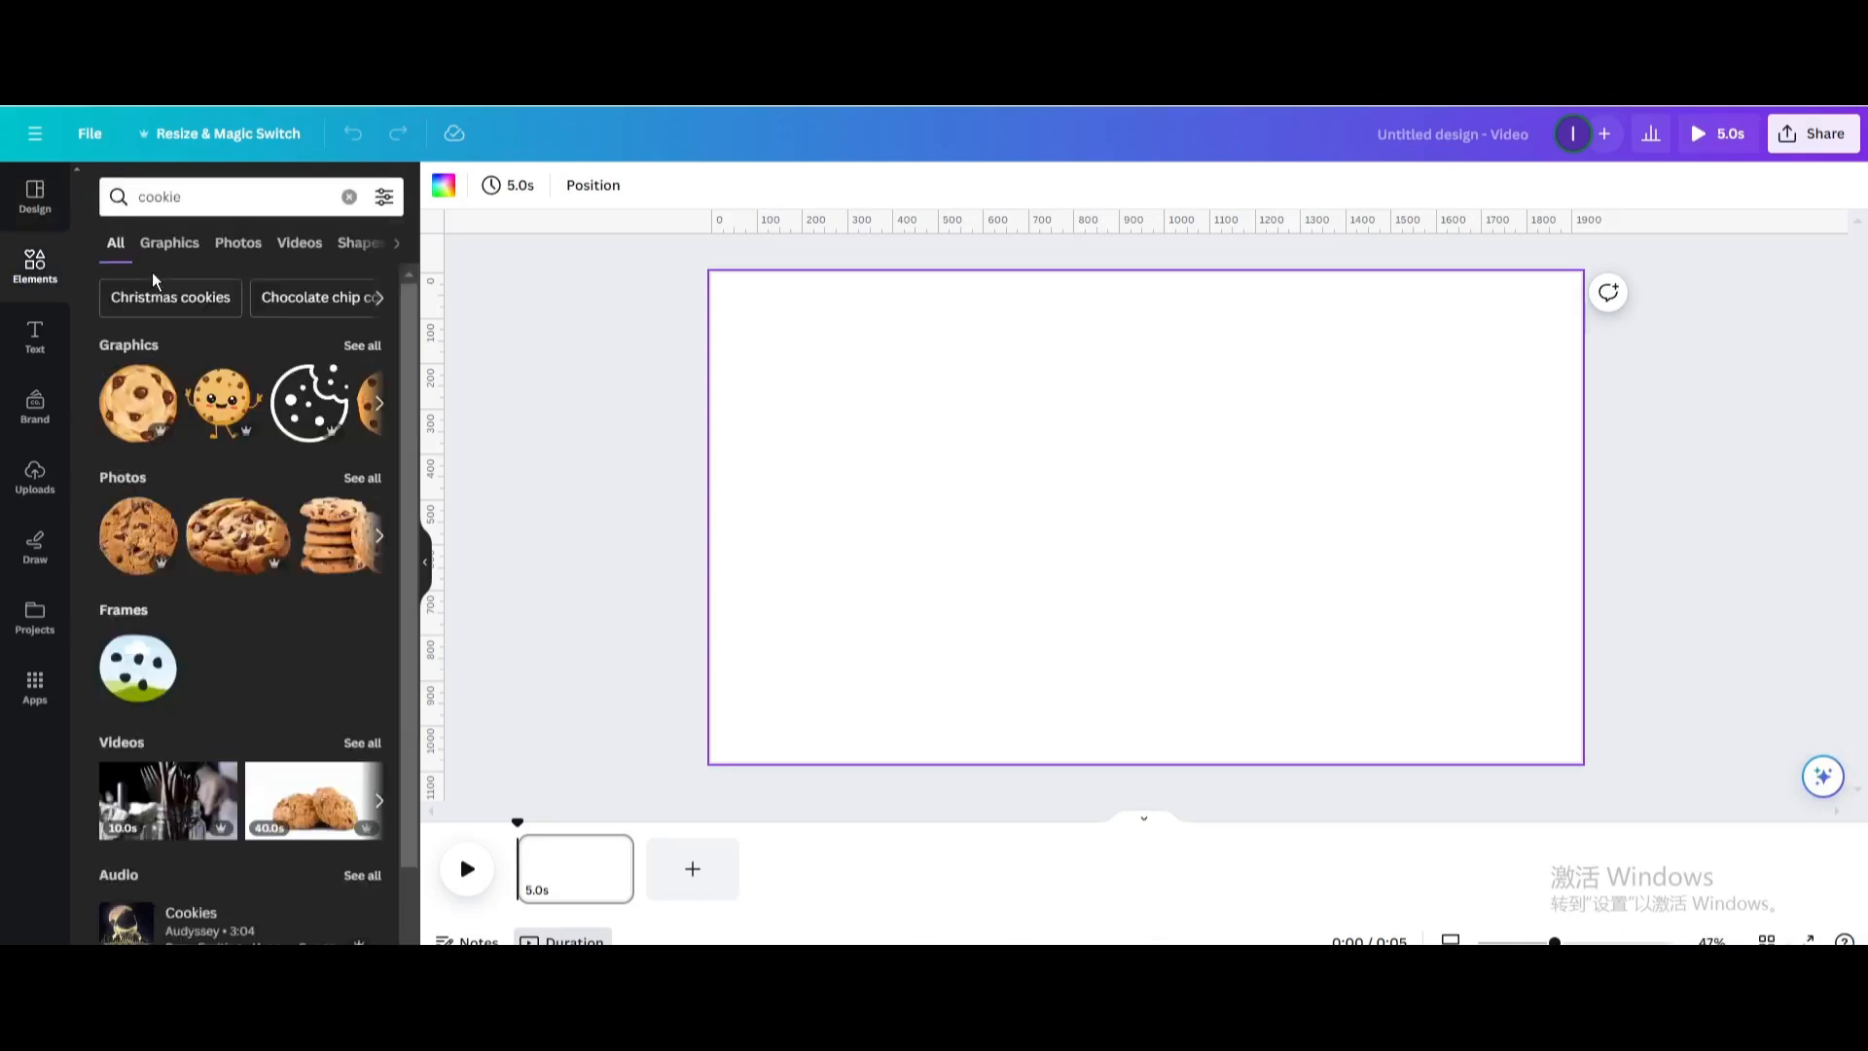
left_click(237, 242)
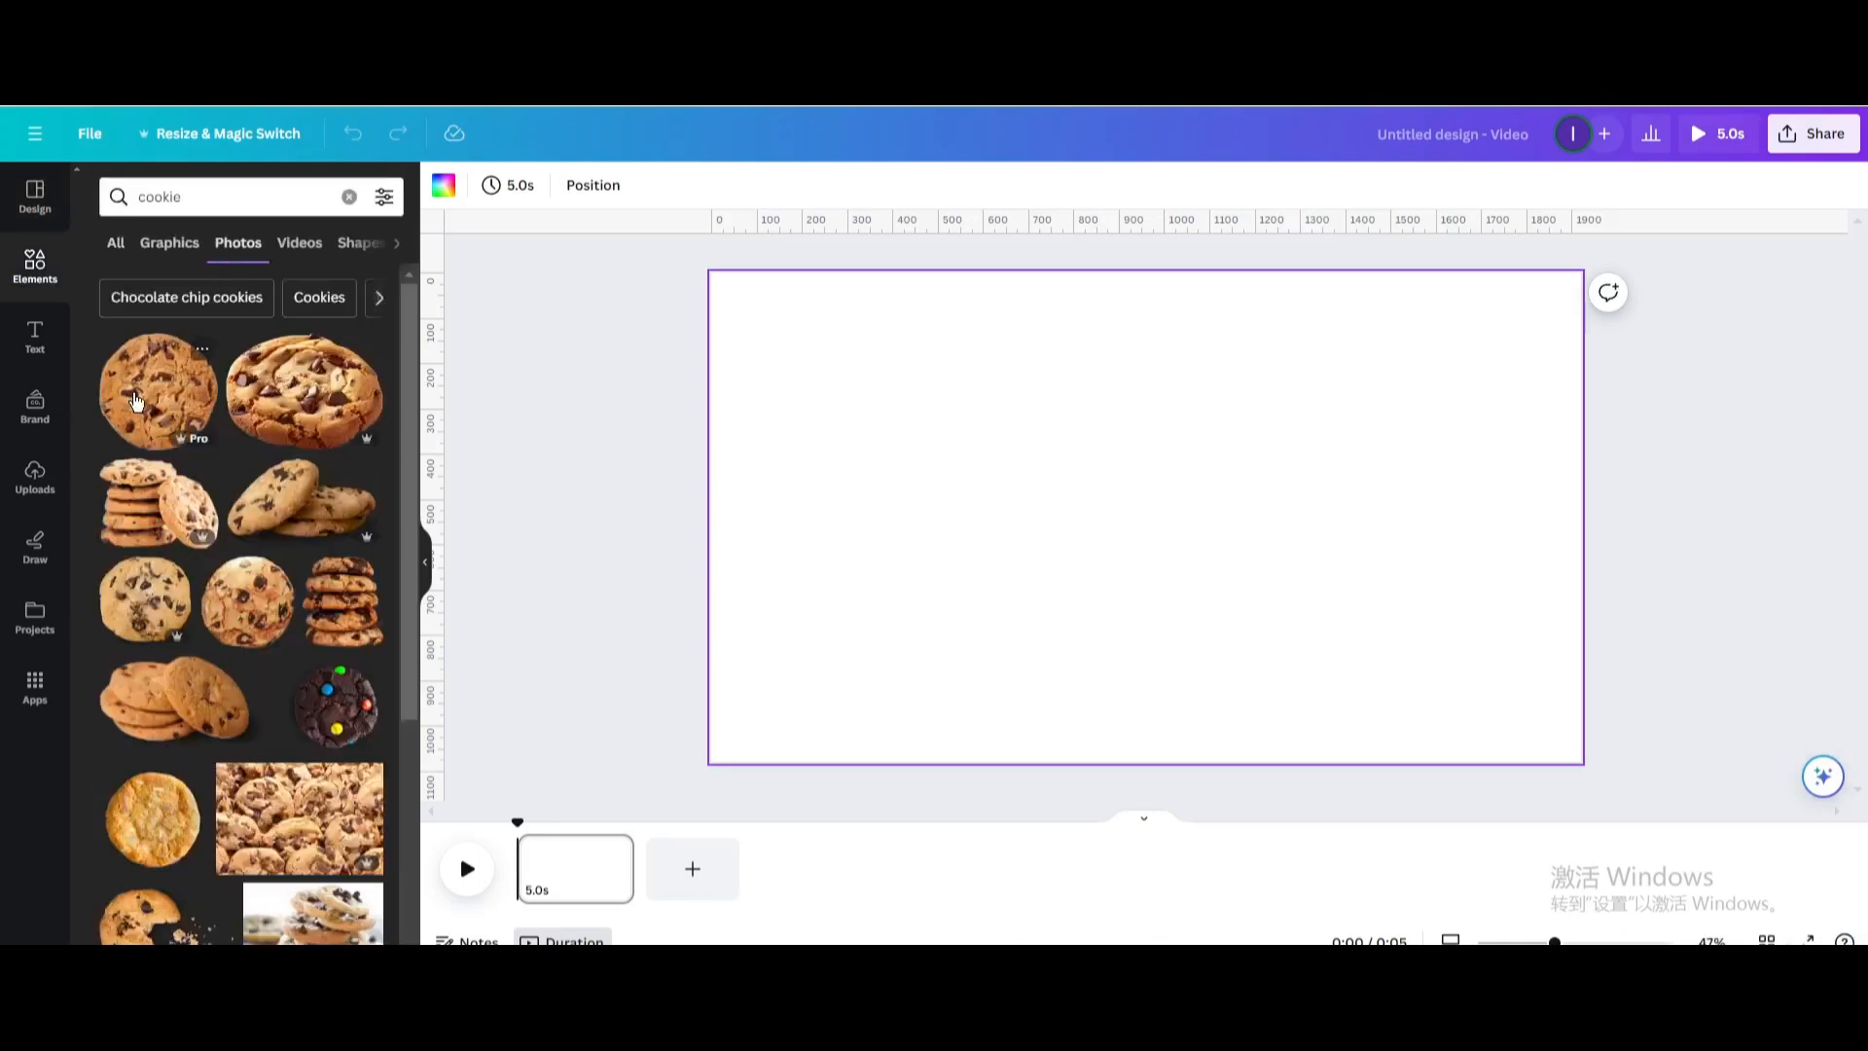
left_click(158, 390)
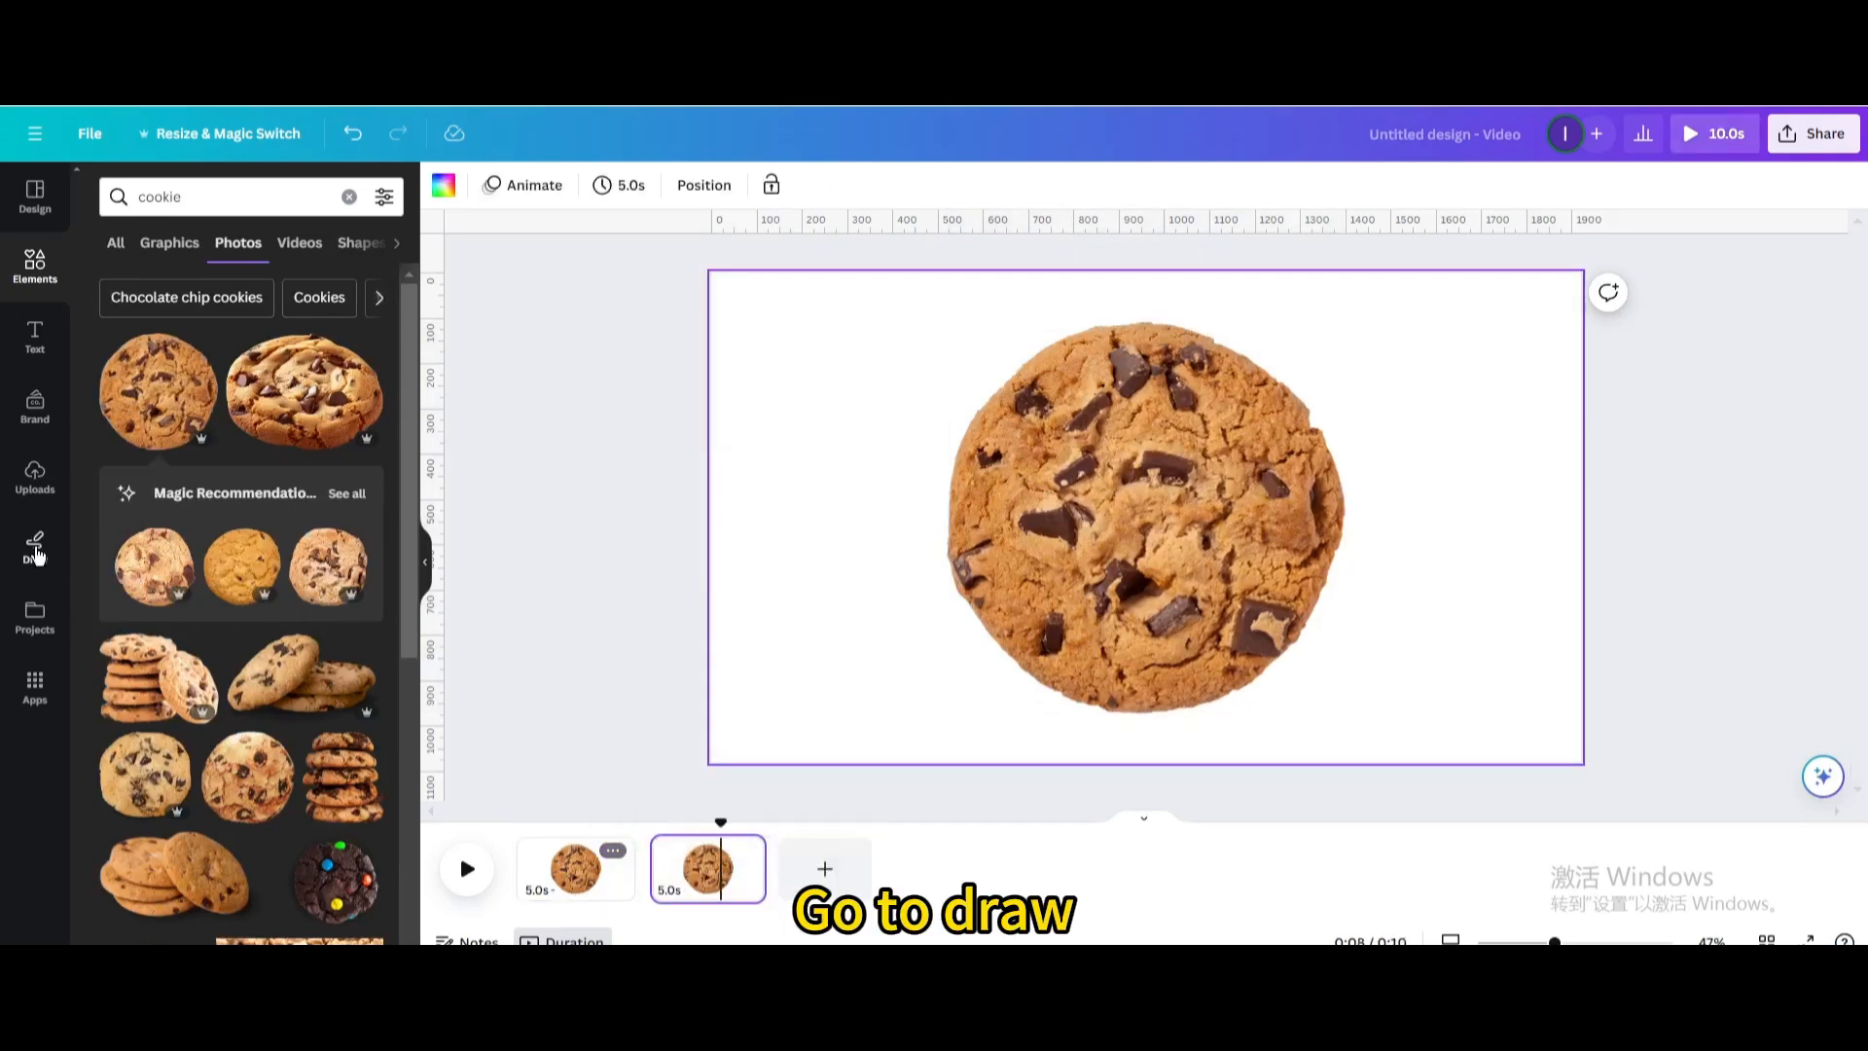
Switch to Draw with a white marker and a much thicker stroke weight
left_click(35, 545)
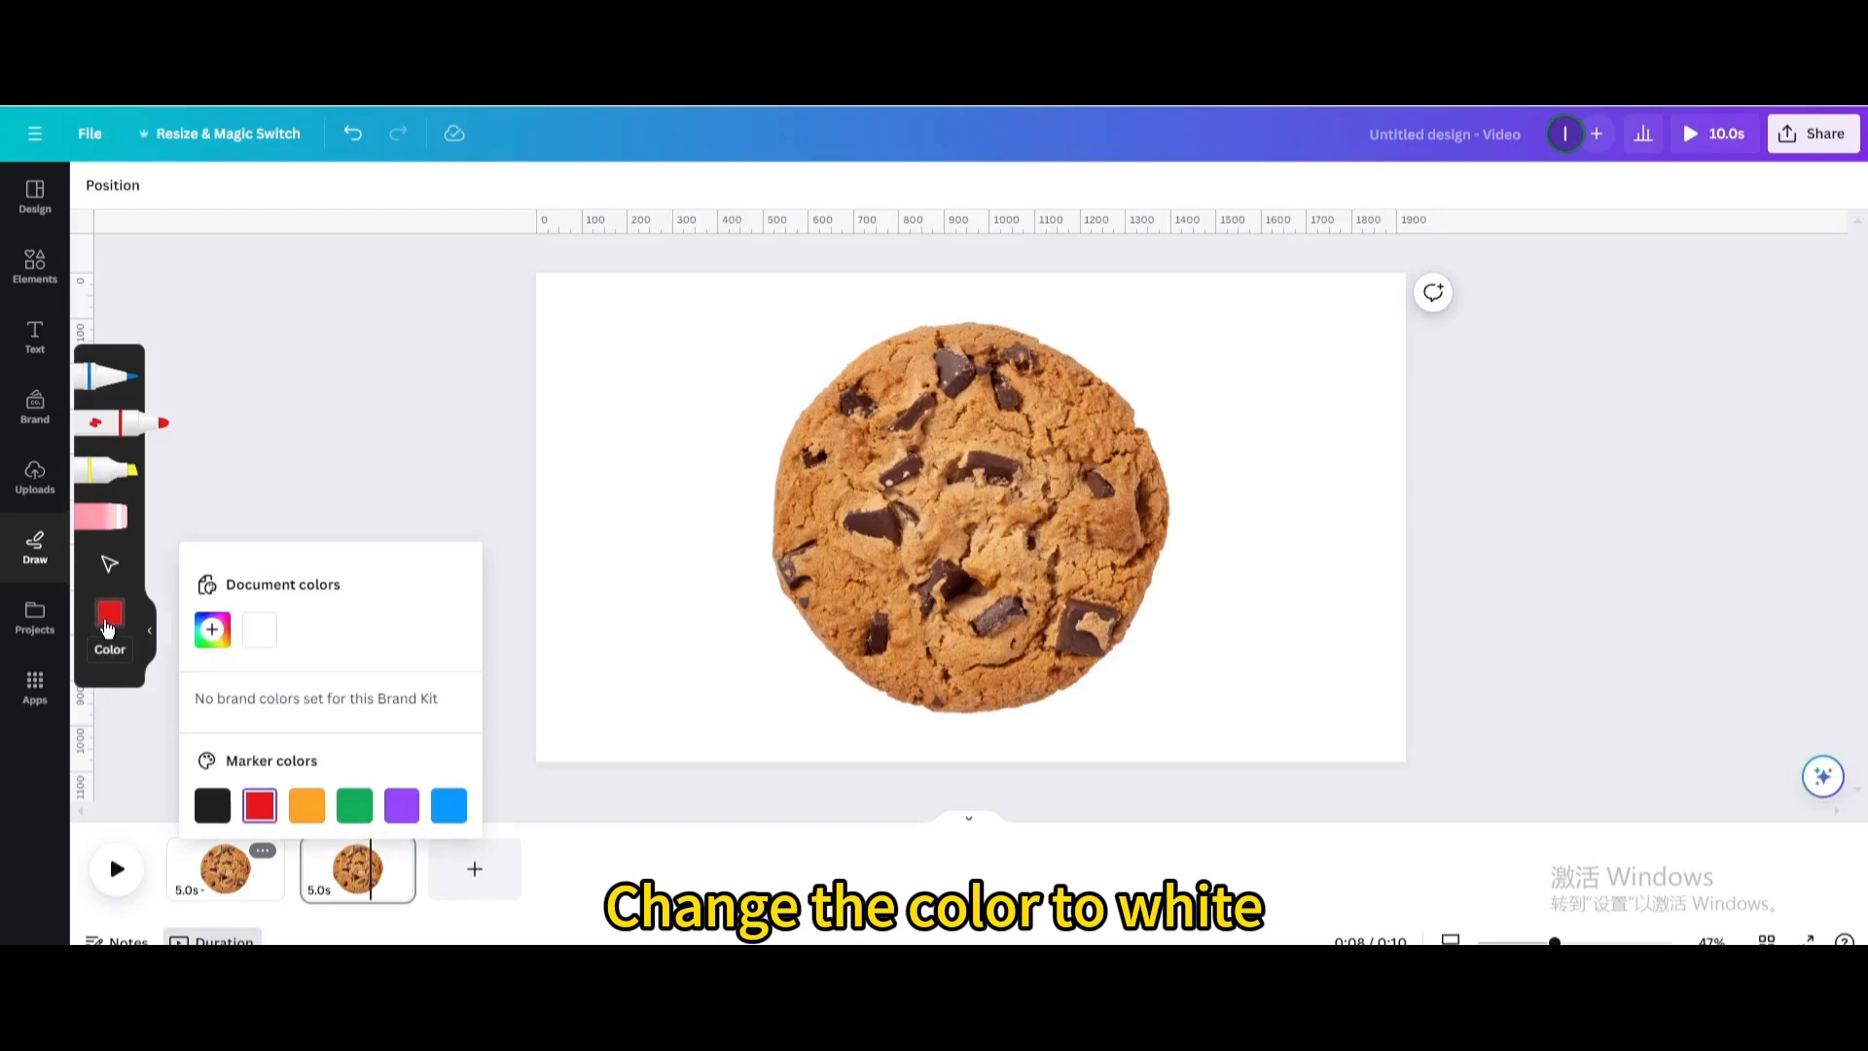
left_click(258, 630)
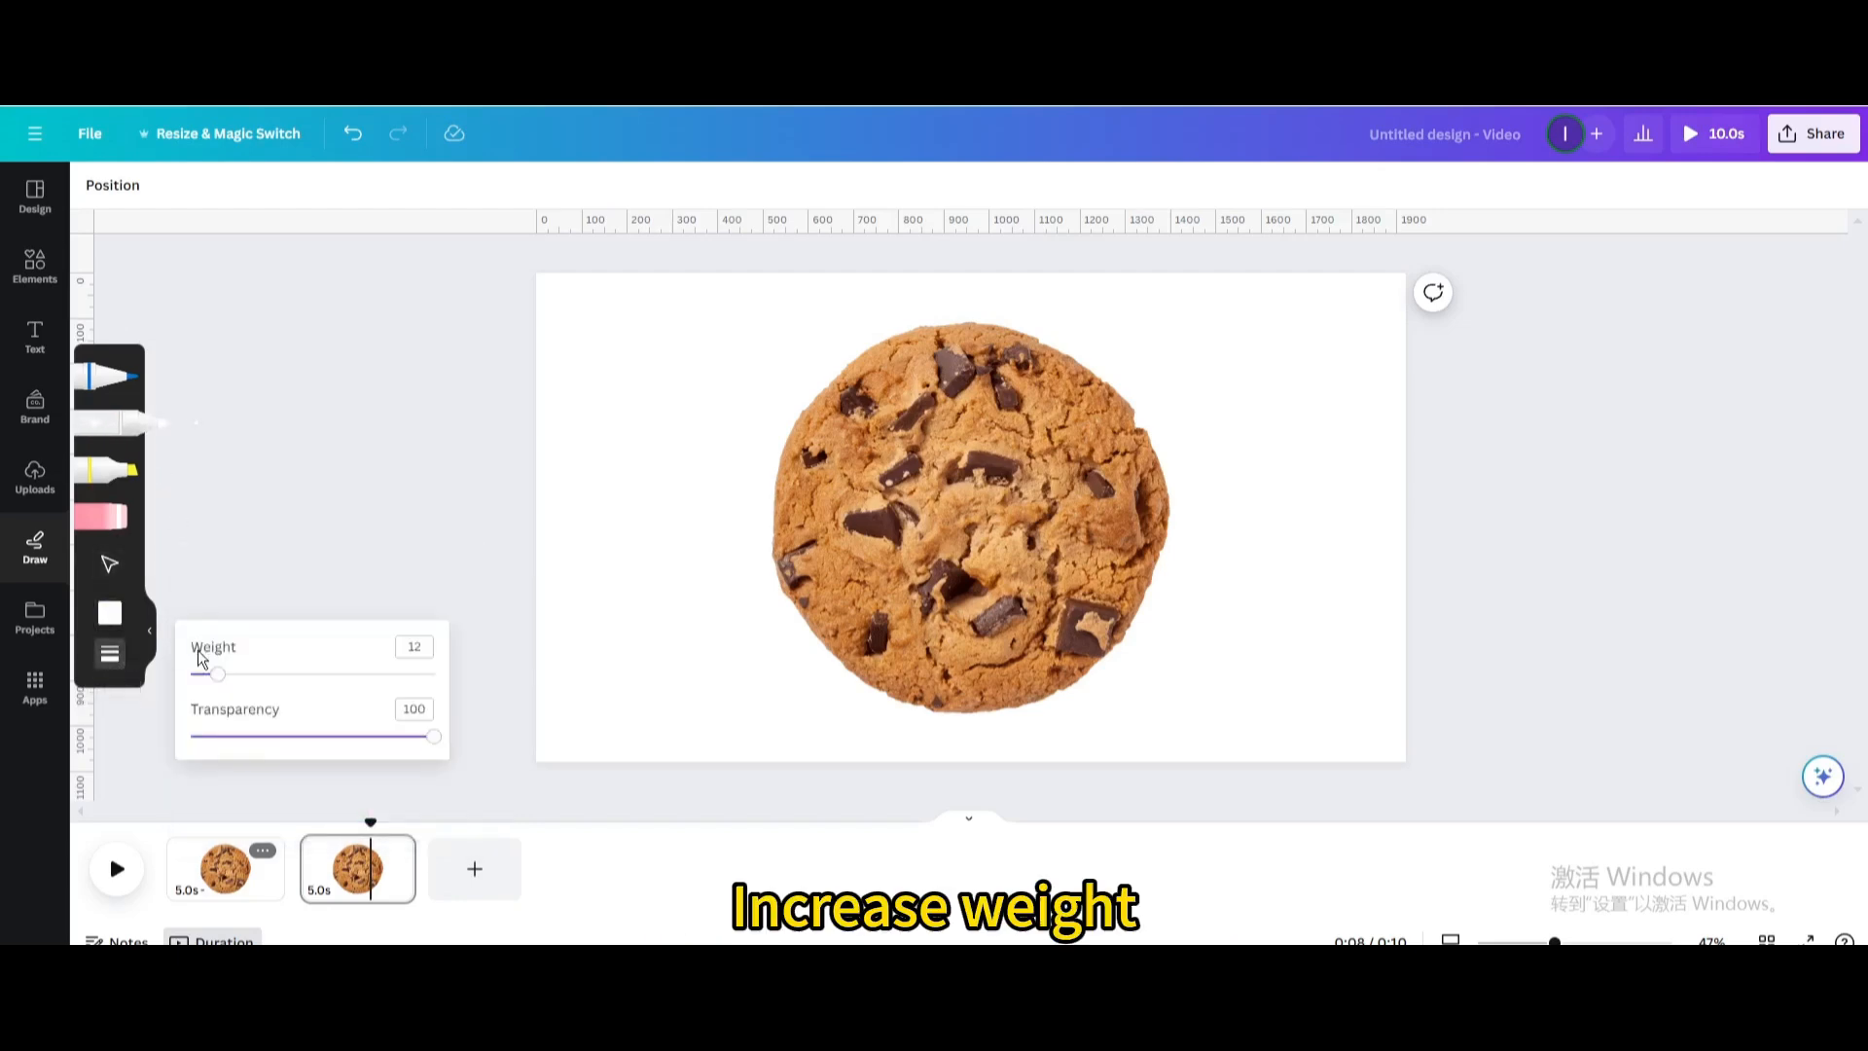
left_click_drag(212, 674, 432, 673)
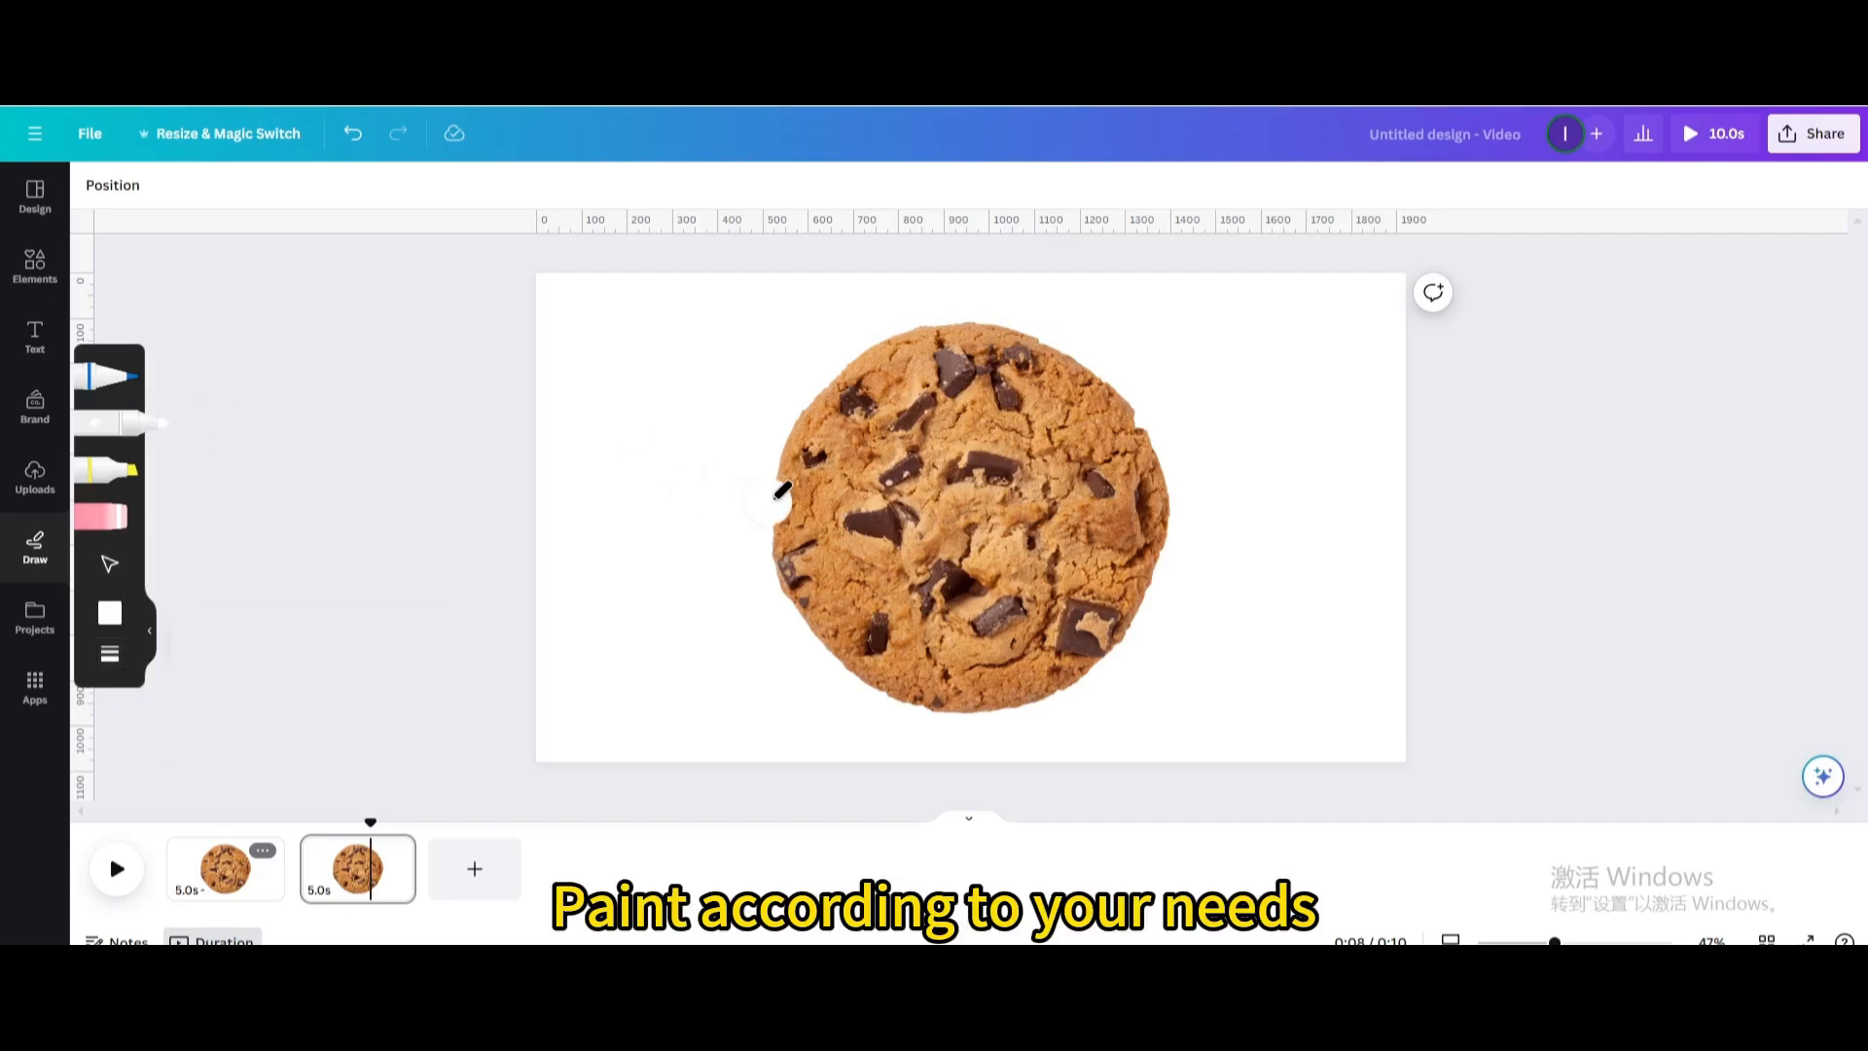
Paint a white bite over the cookie's left edge on the second page
left_click_drag(780, 494, 882, 512)
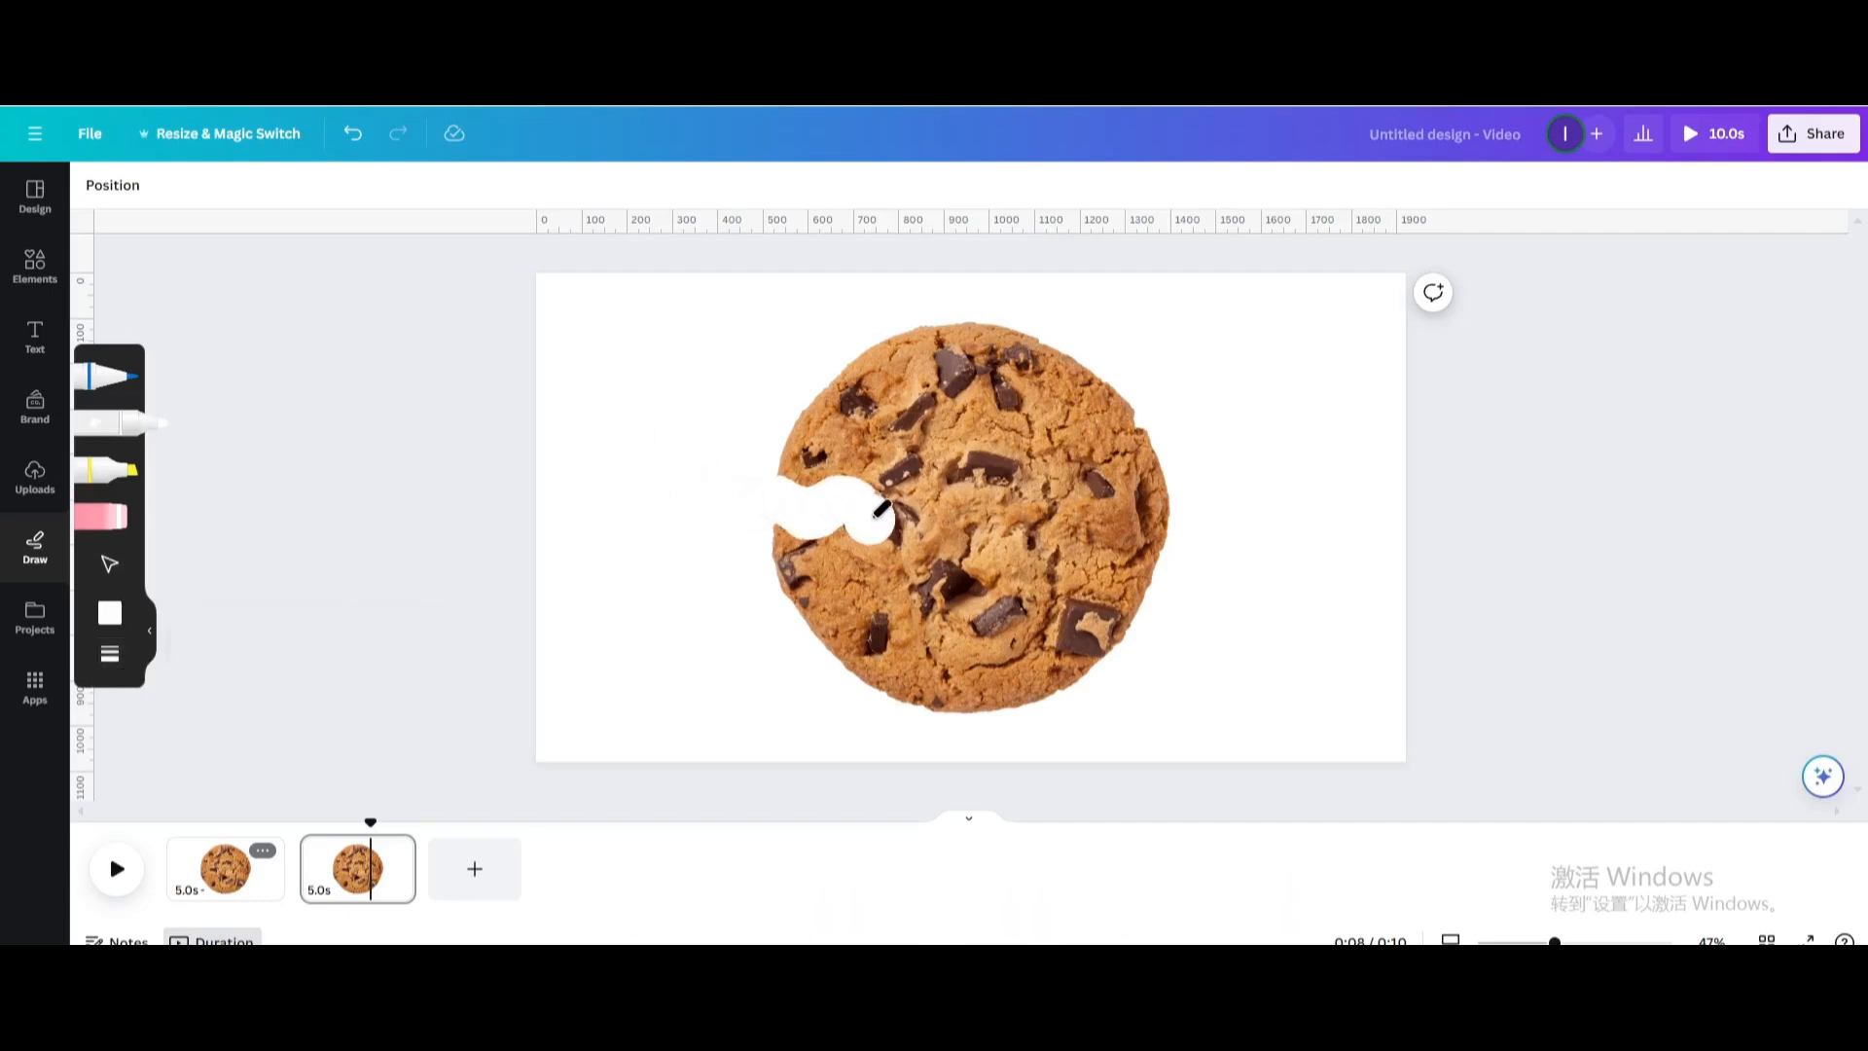
left_click_drag(870, 518, 911, 631)
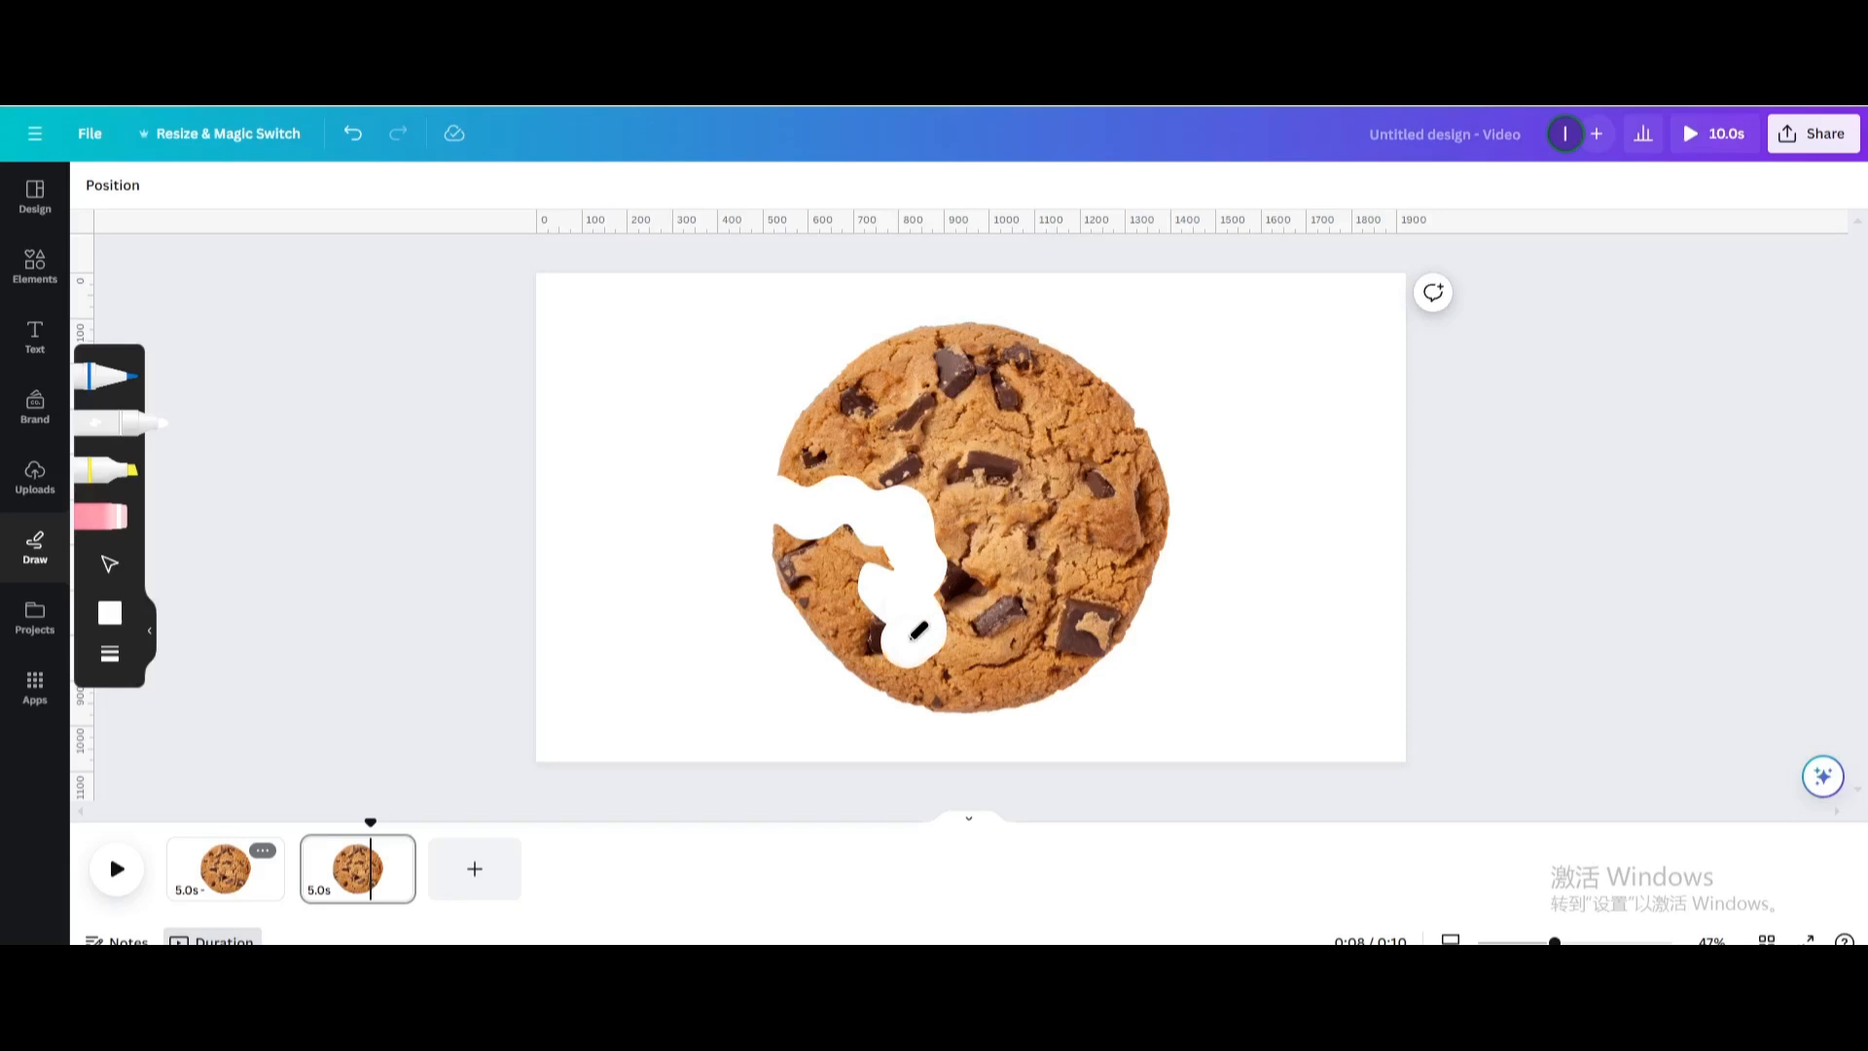
left_click_drag(917, 631, 821, 537)
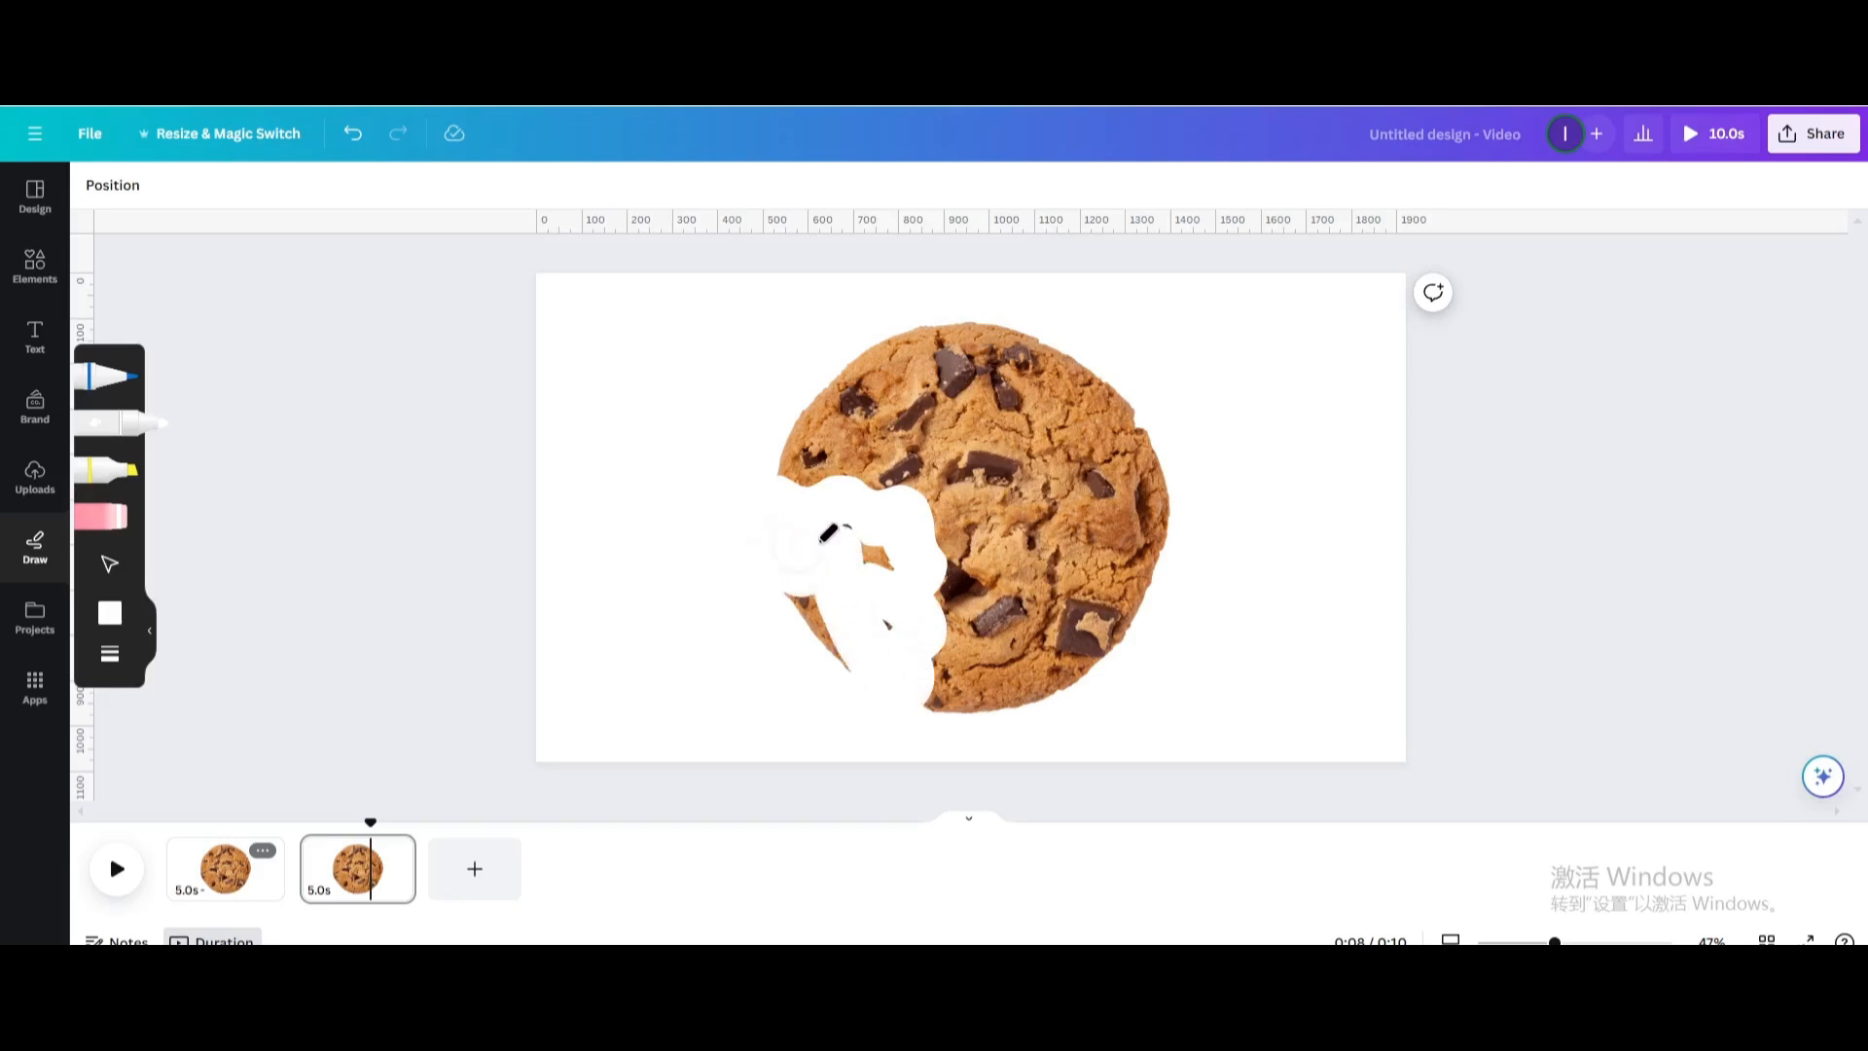
left_click_drag(821, 537, 798, 613)
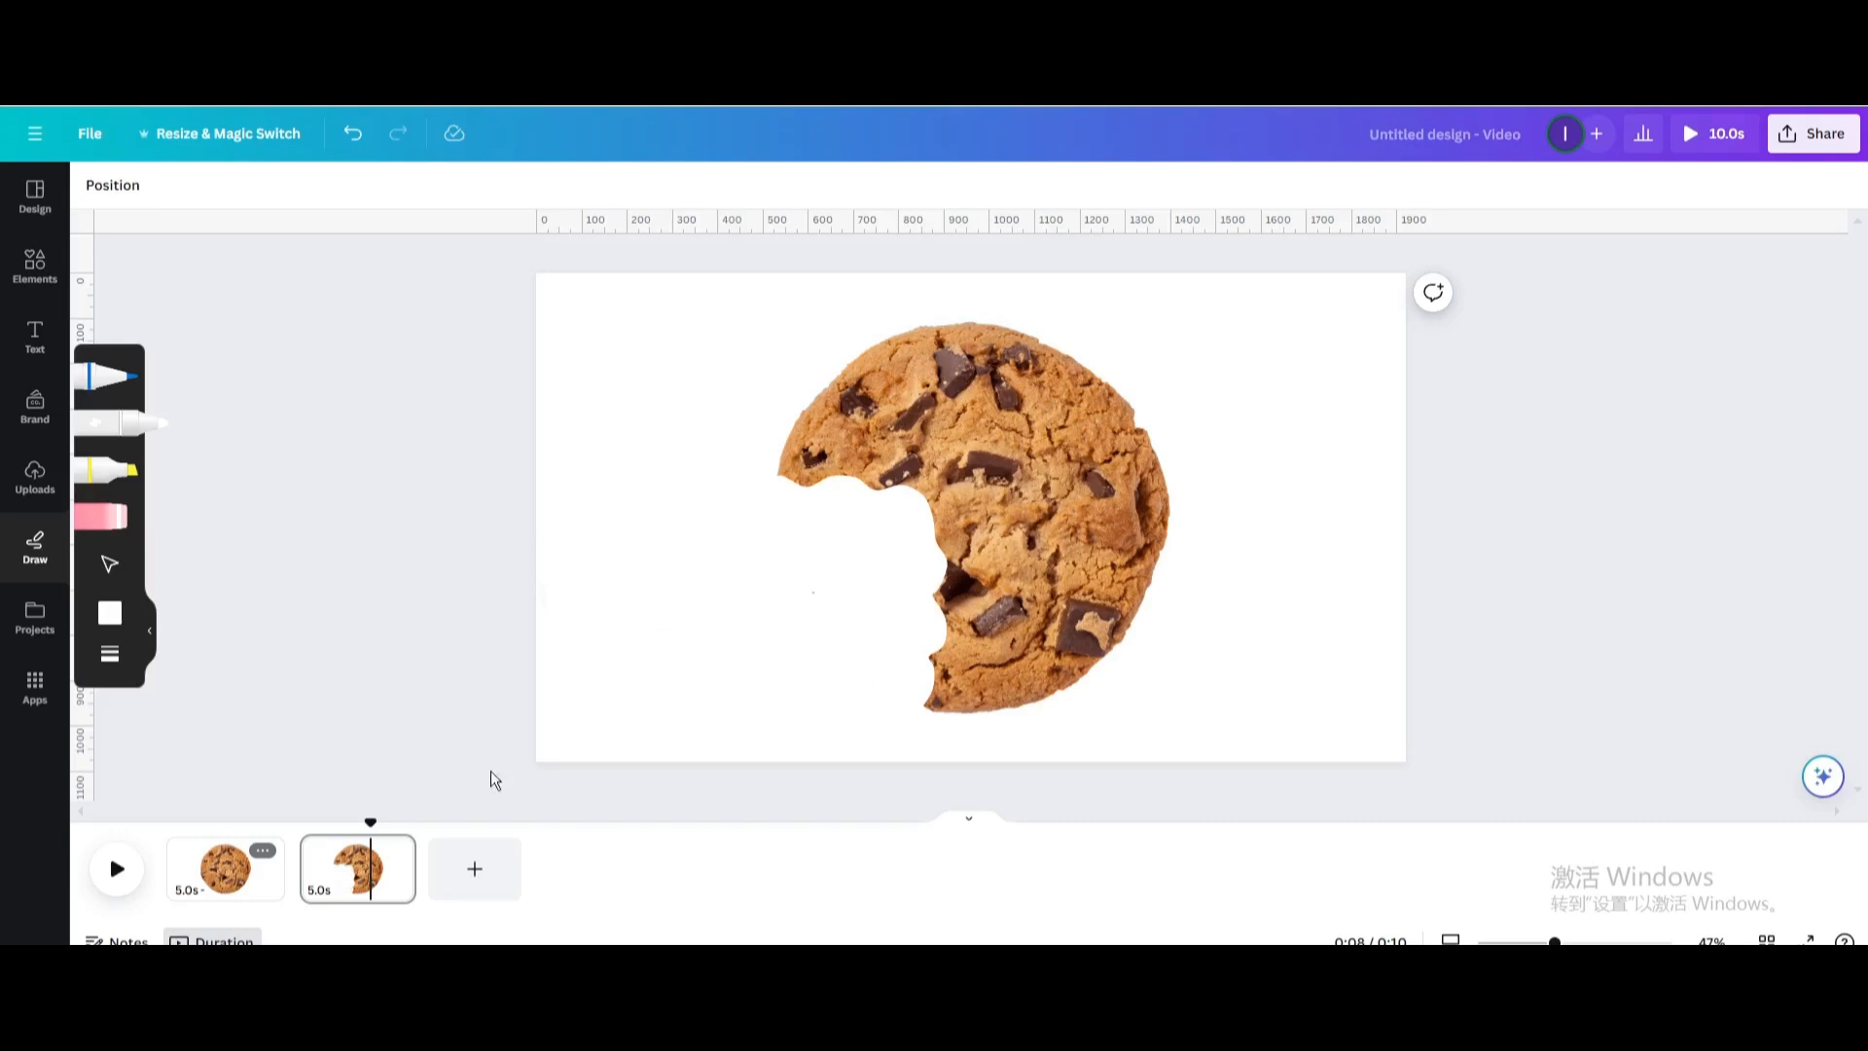
Duplicate page 2 and paint away the cookie's lower middle and right on page 3
left_click(395, 849)
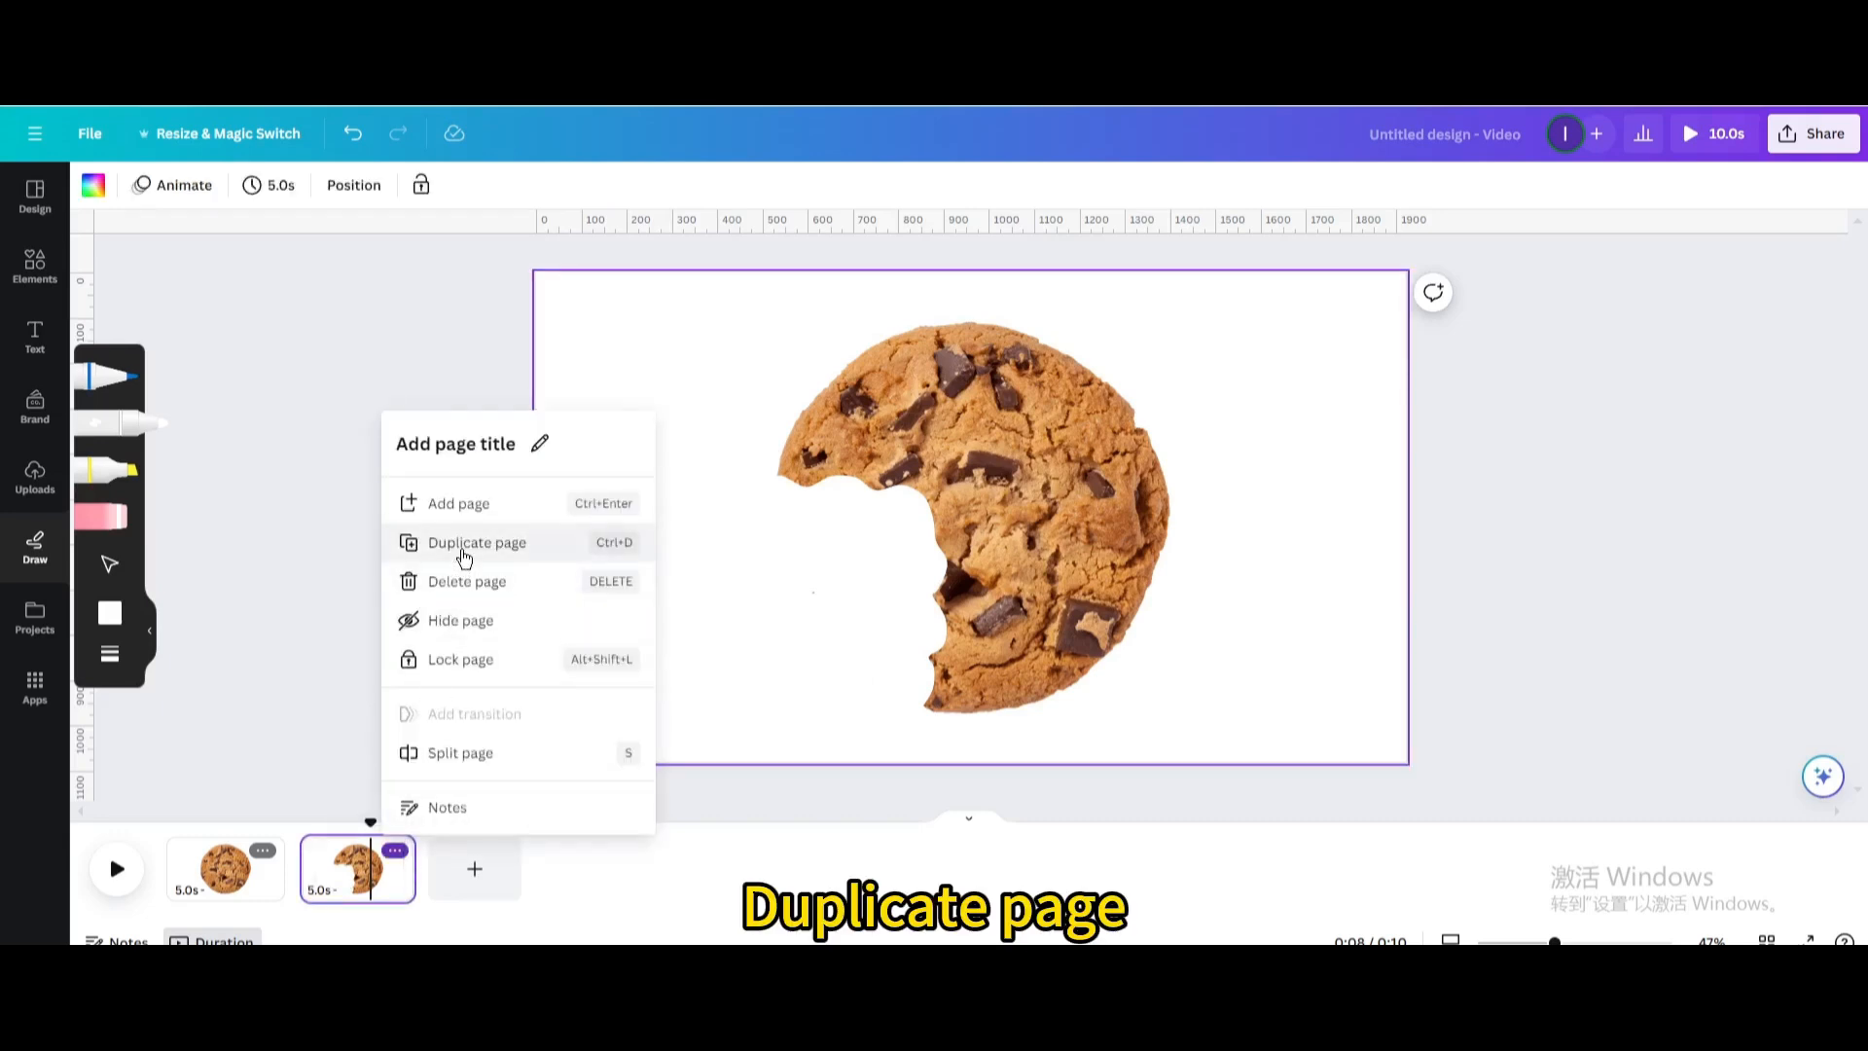
left_click(463, 543)
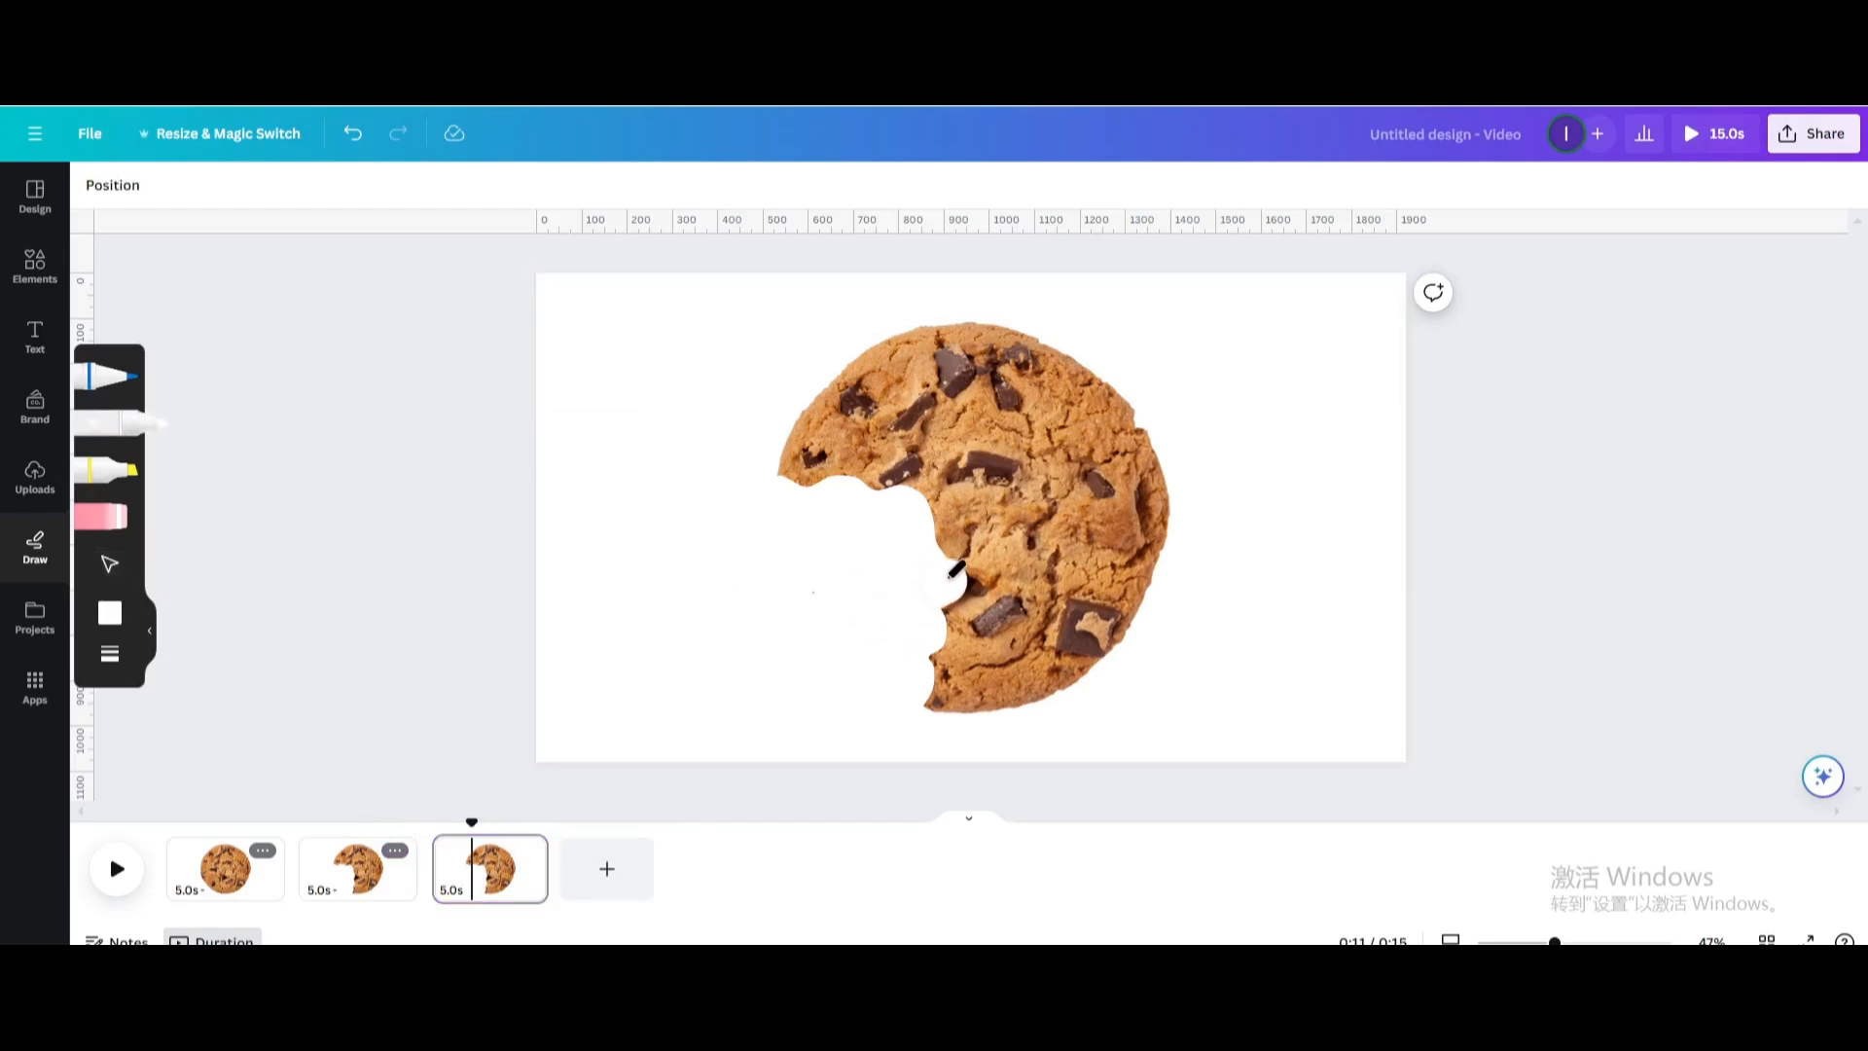
left_click_drag(942, 578, 1113, 583)
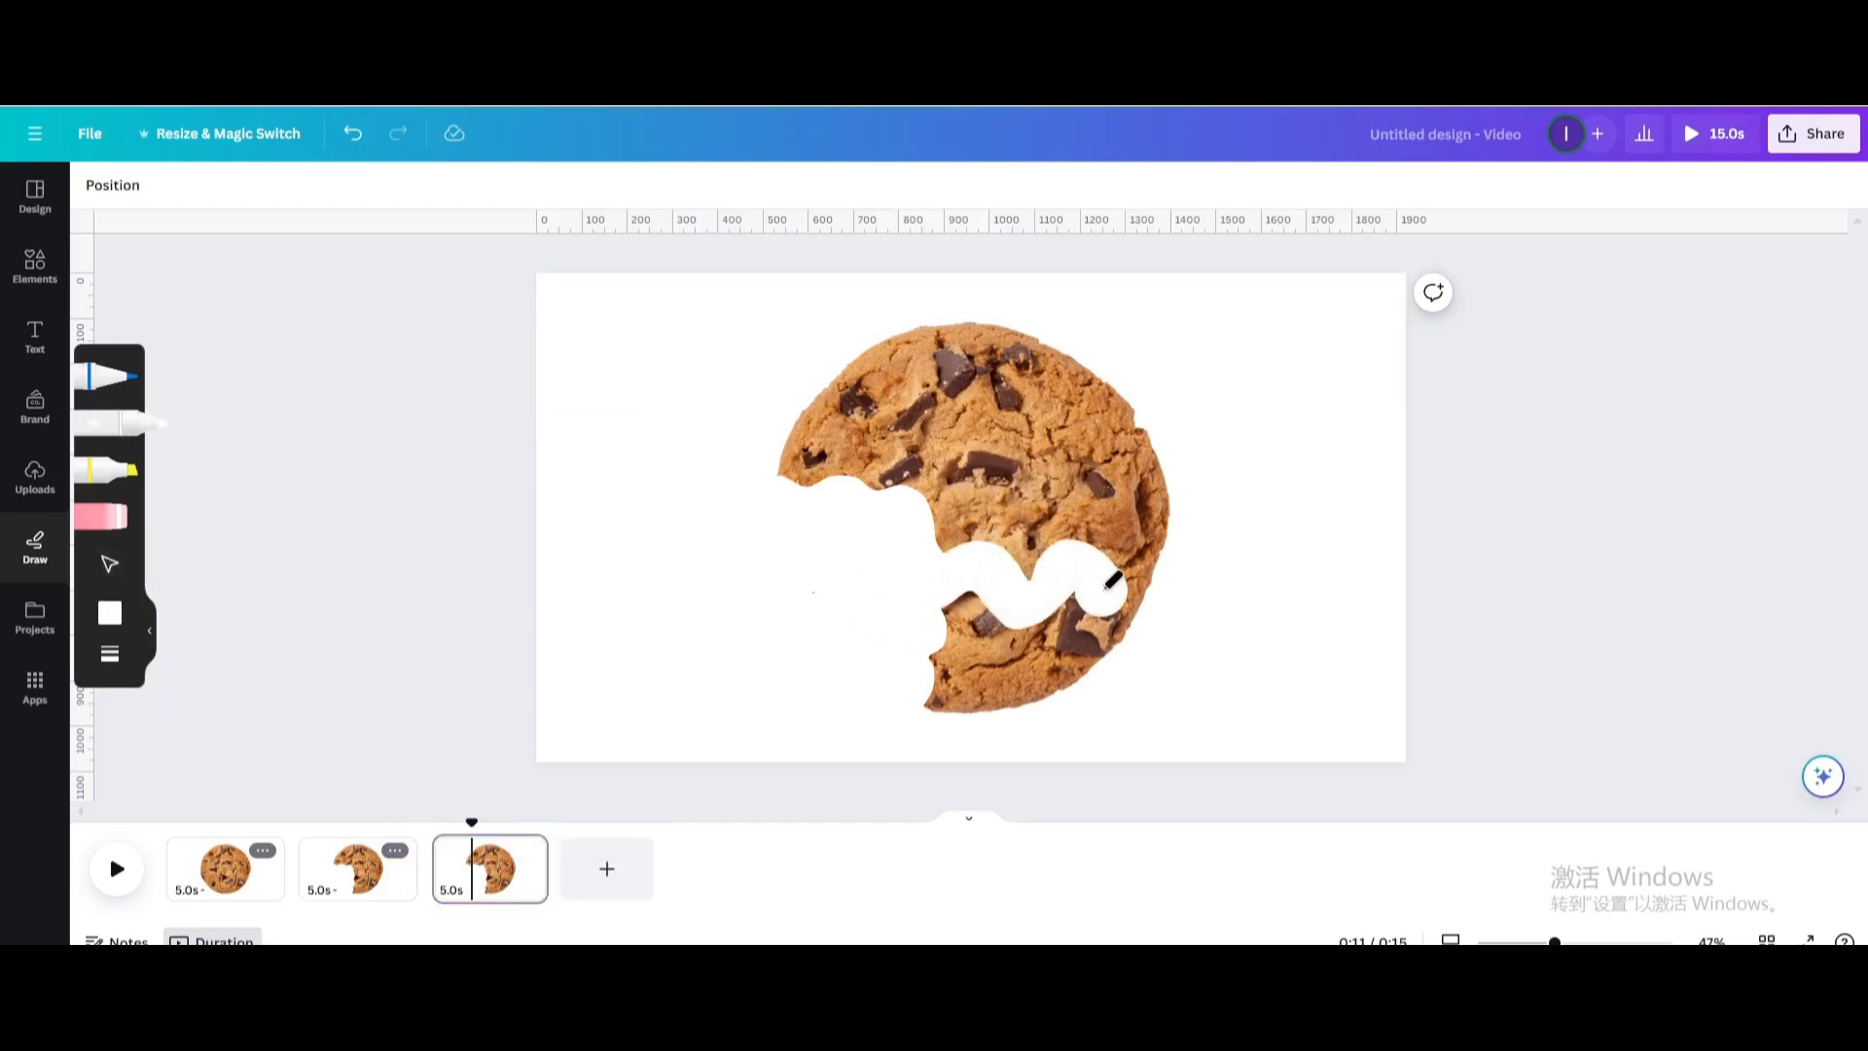
left_click_drag(1107, 584, 936, 584)
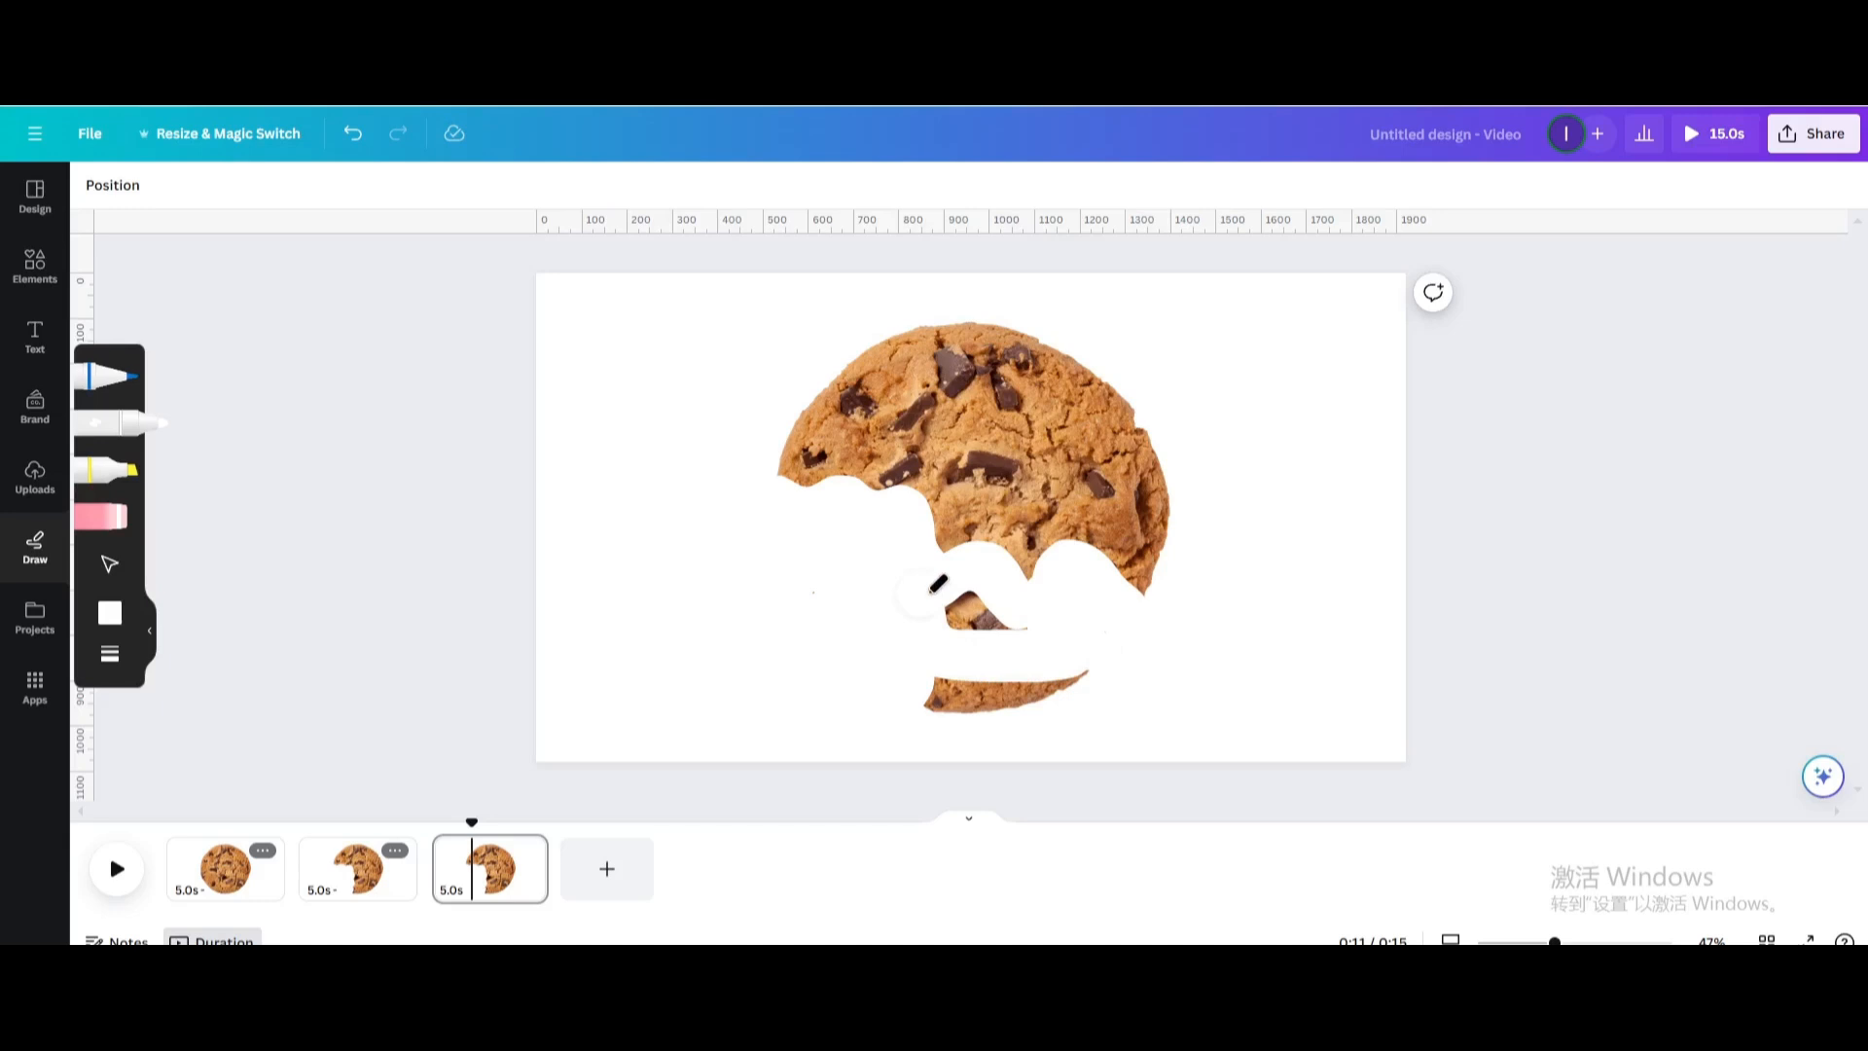
left_click_drag(936, 584, 1000, 611)
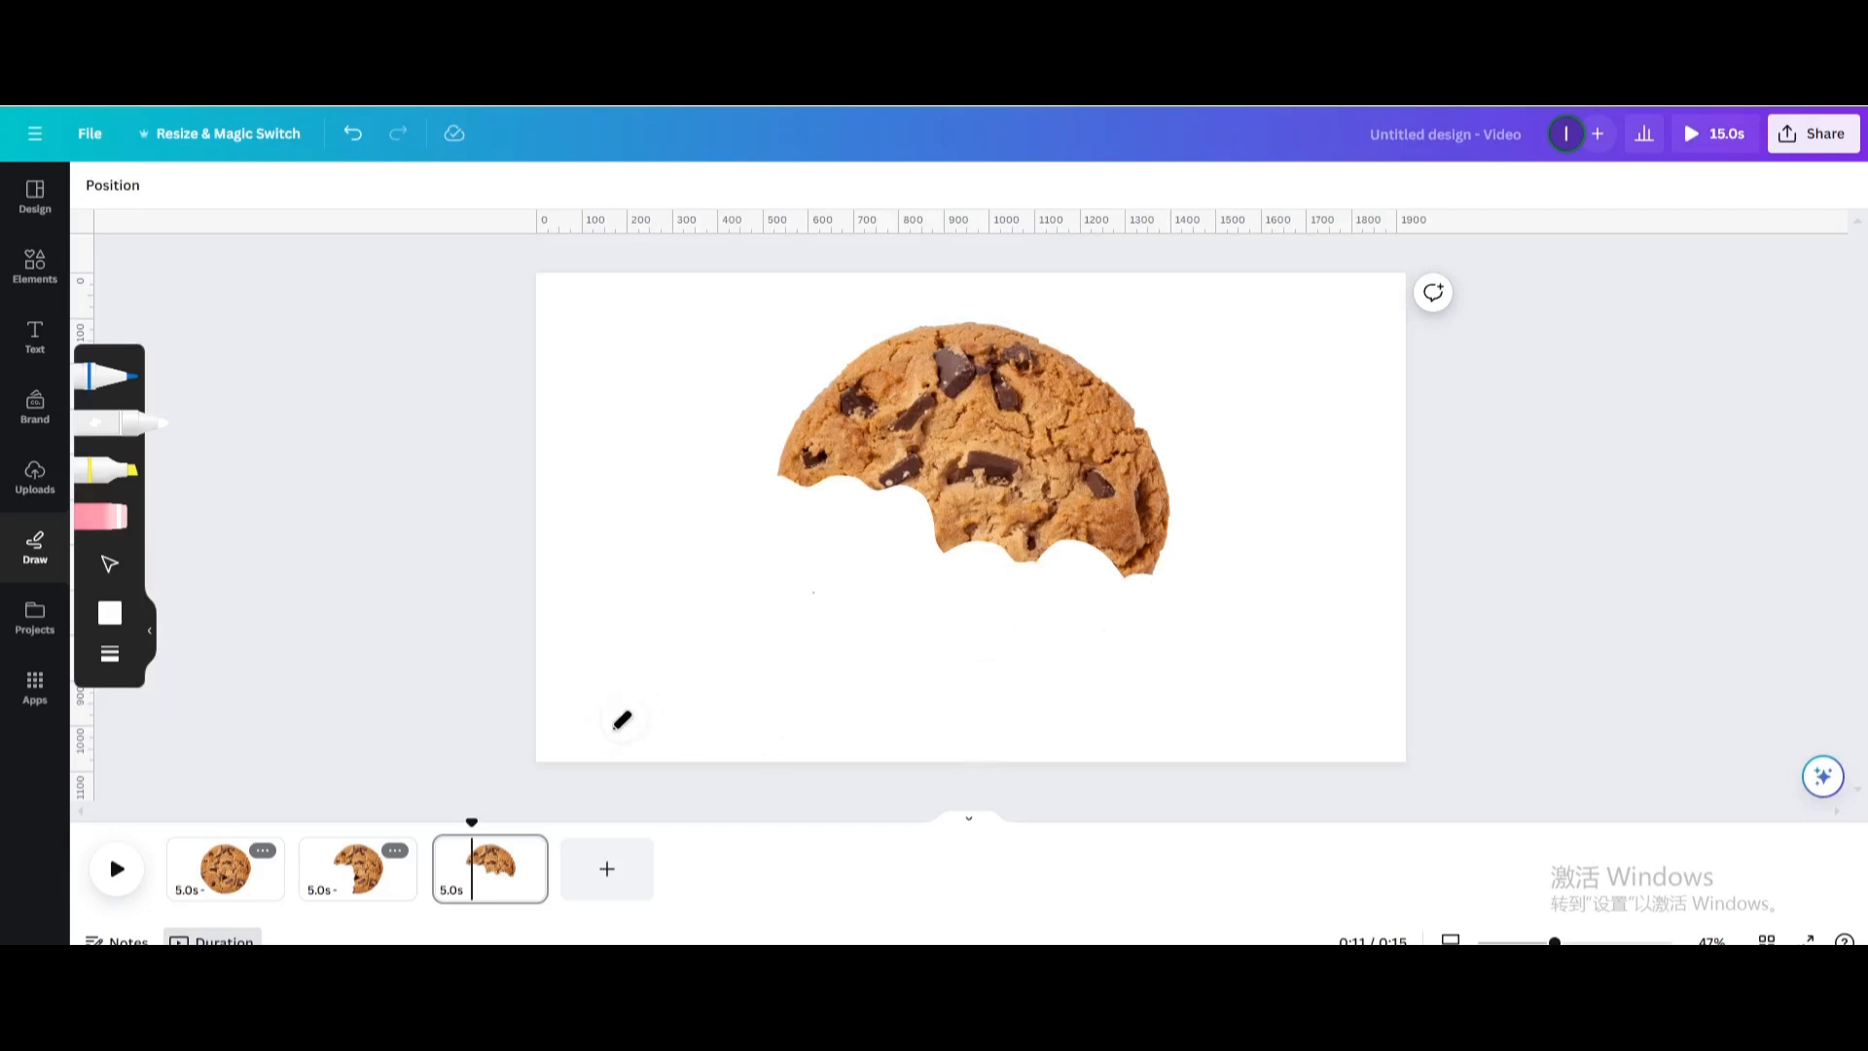
On page 4, erase a bigger bite from the cookie's lower right side
left_click(525, 848)
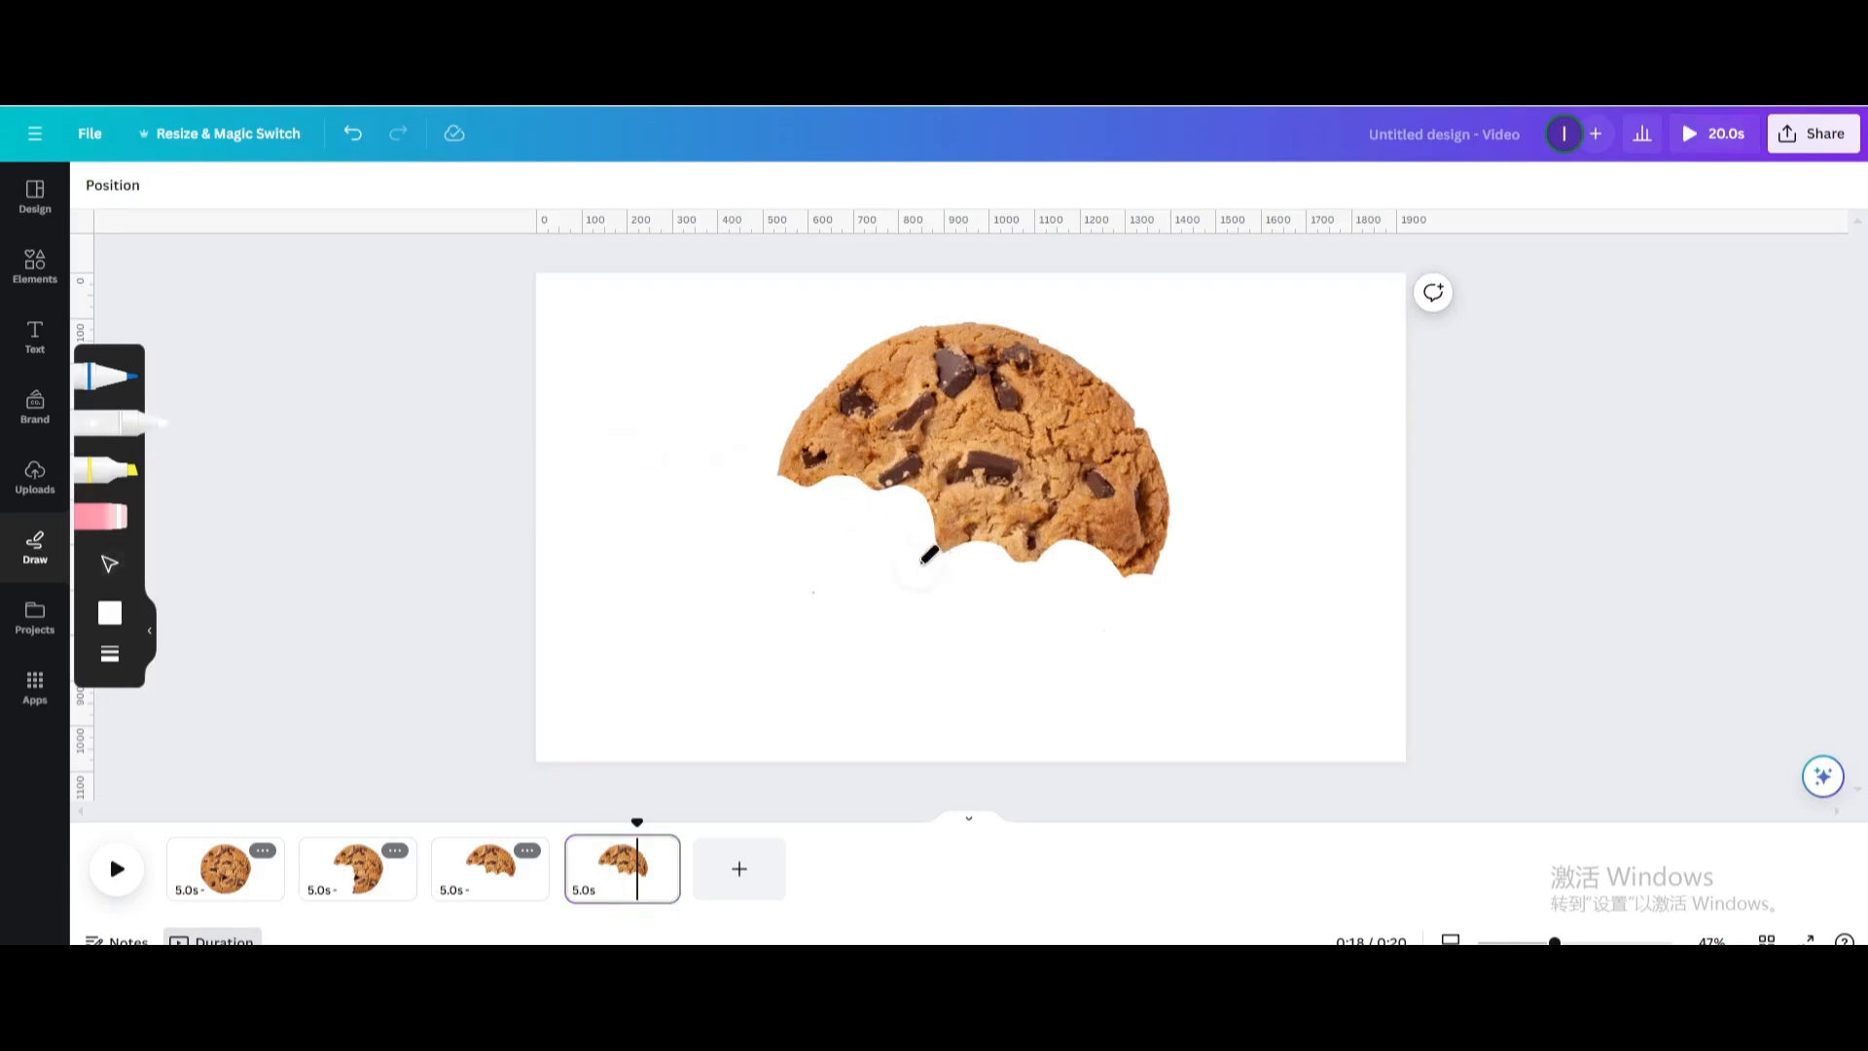
left_click_drag(923, 555, 1084, 422)
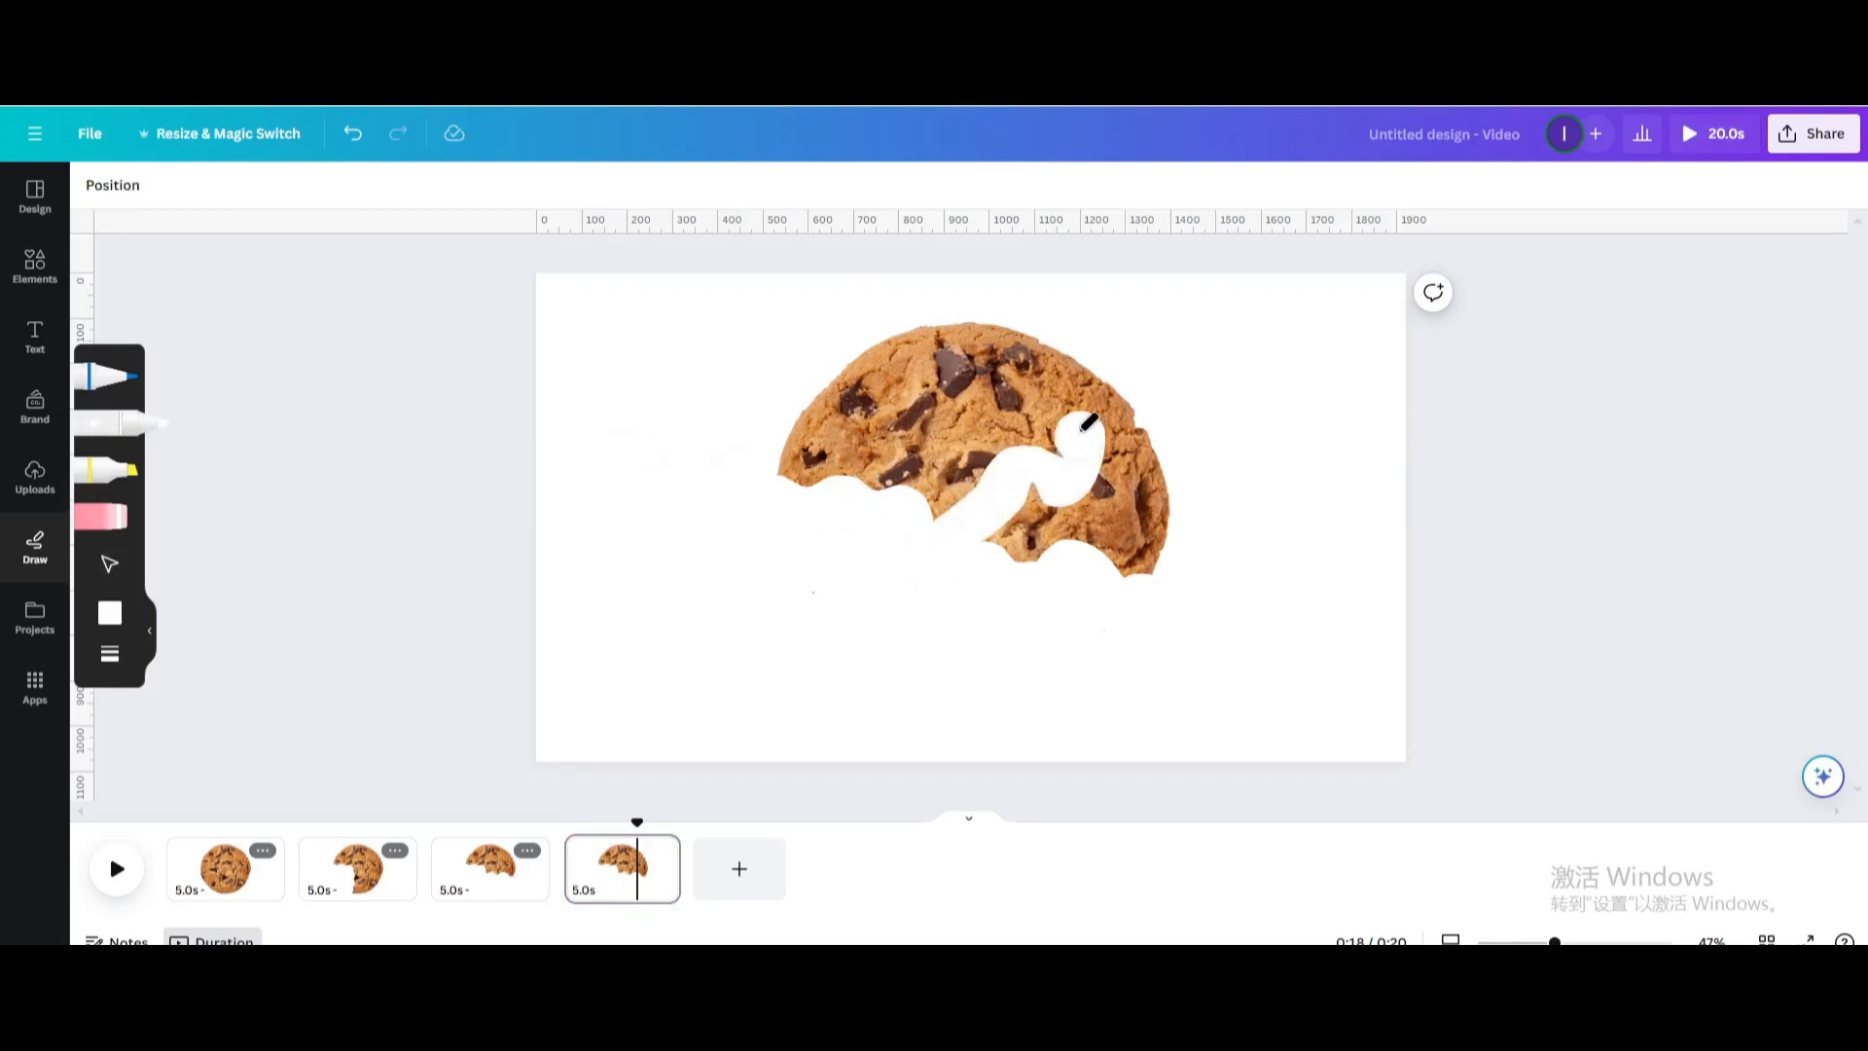
left_click_drag(1084, 422, 1149, 465)
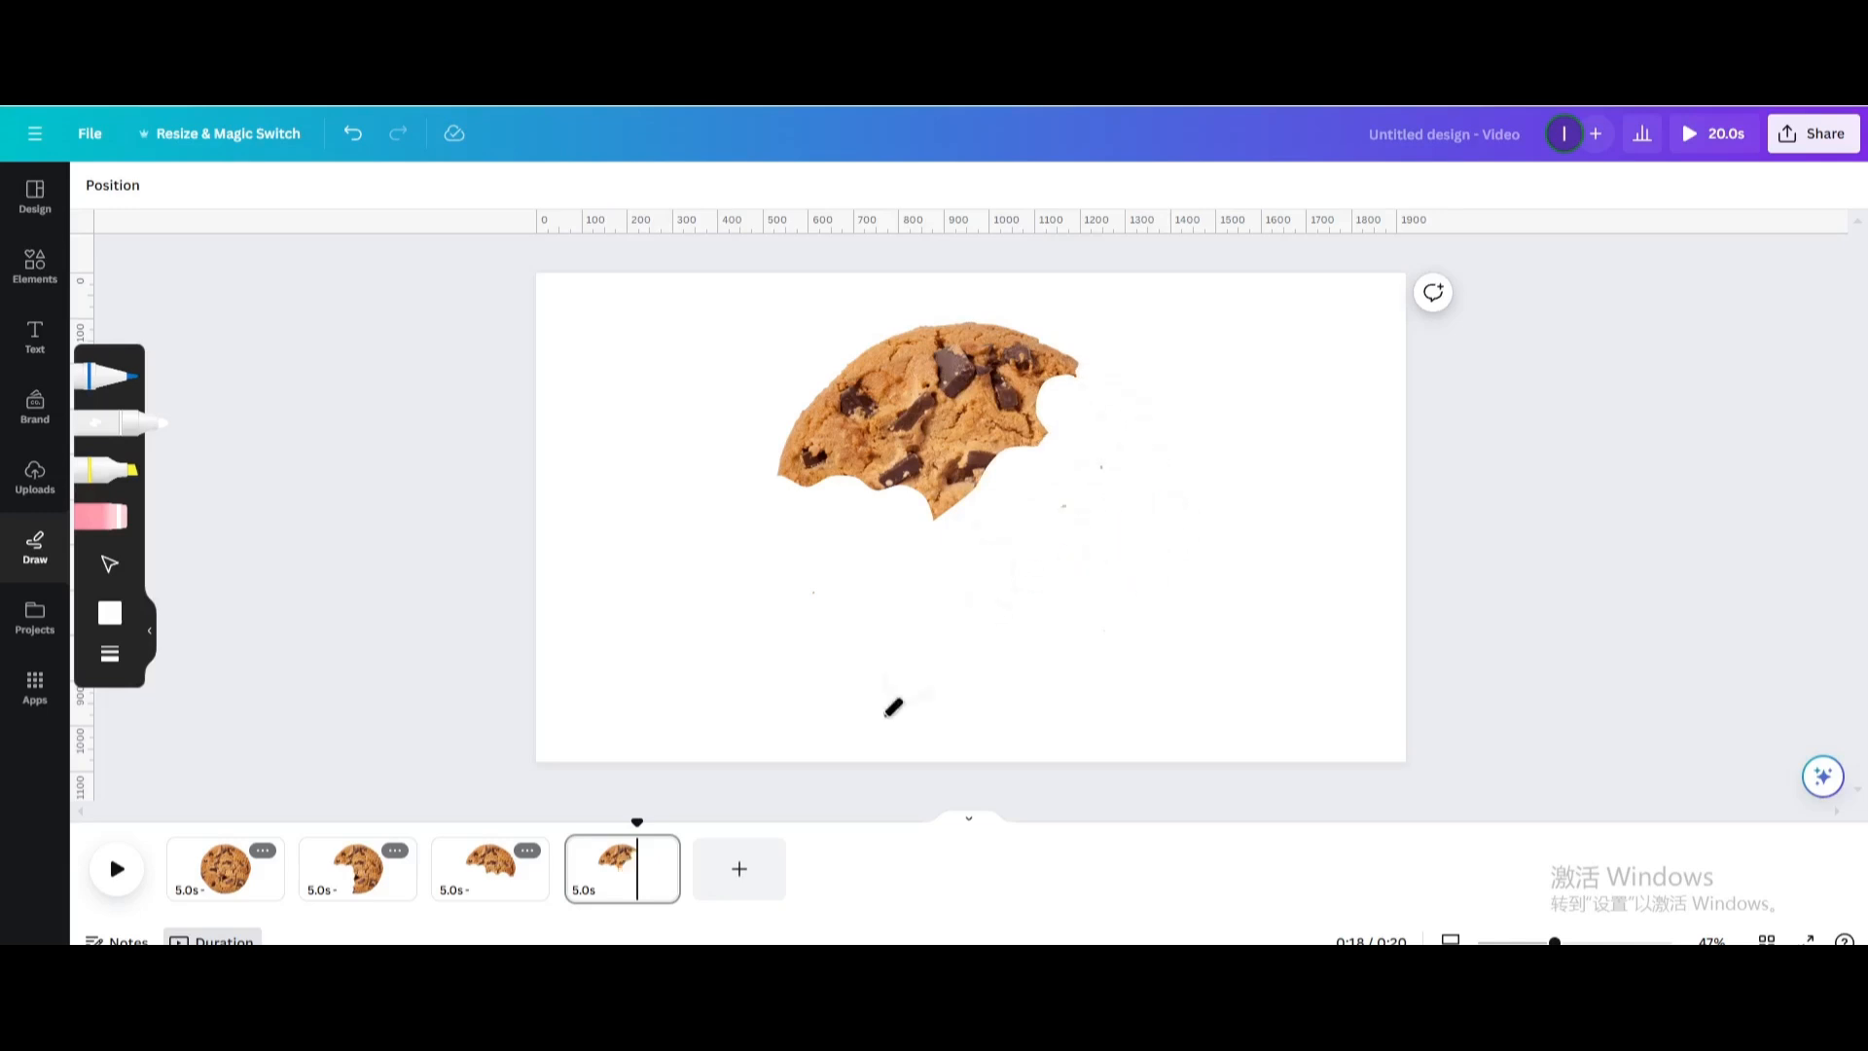
Duplicate page 4 into page 5, then page 5 into page 6 for the final bites
left_click(658, 851)
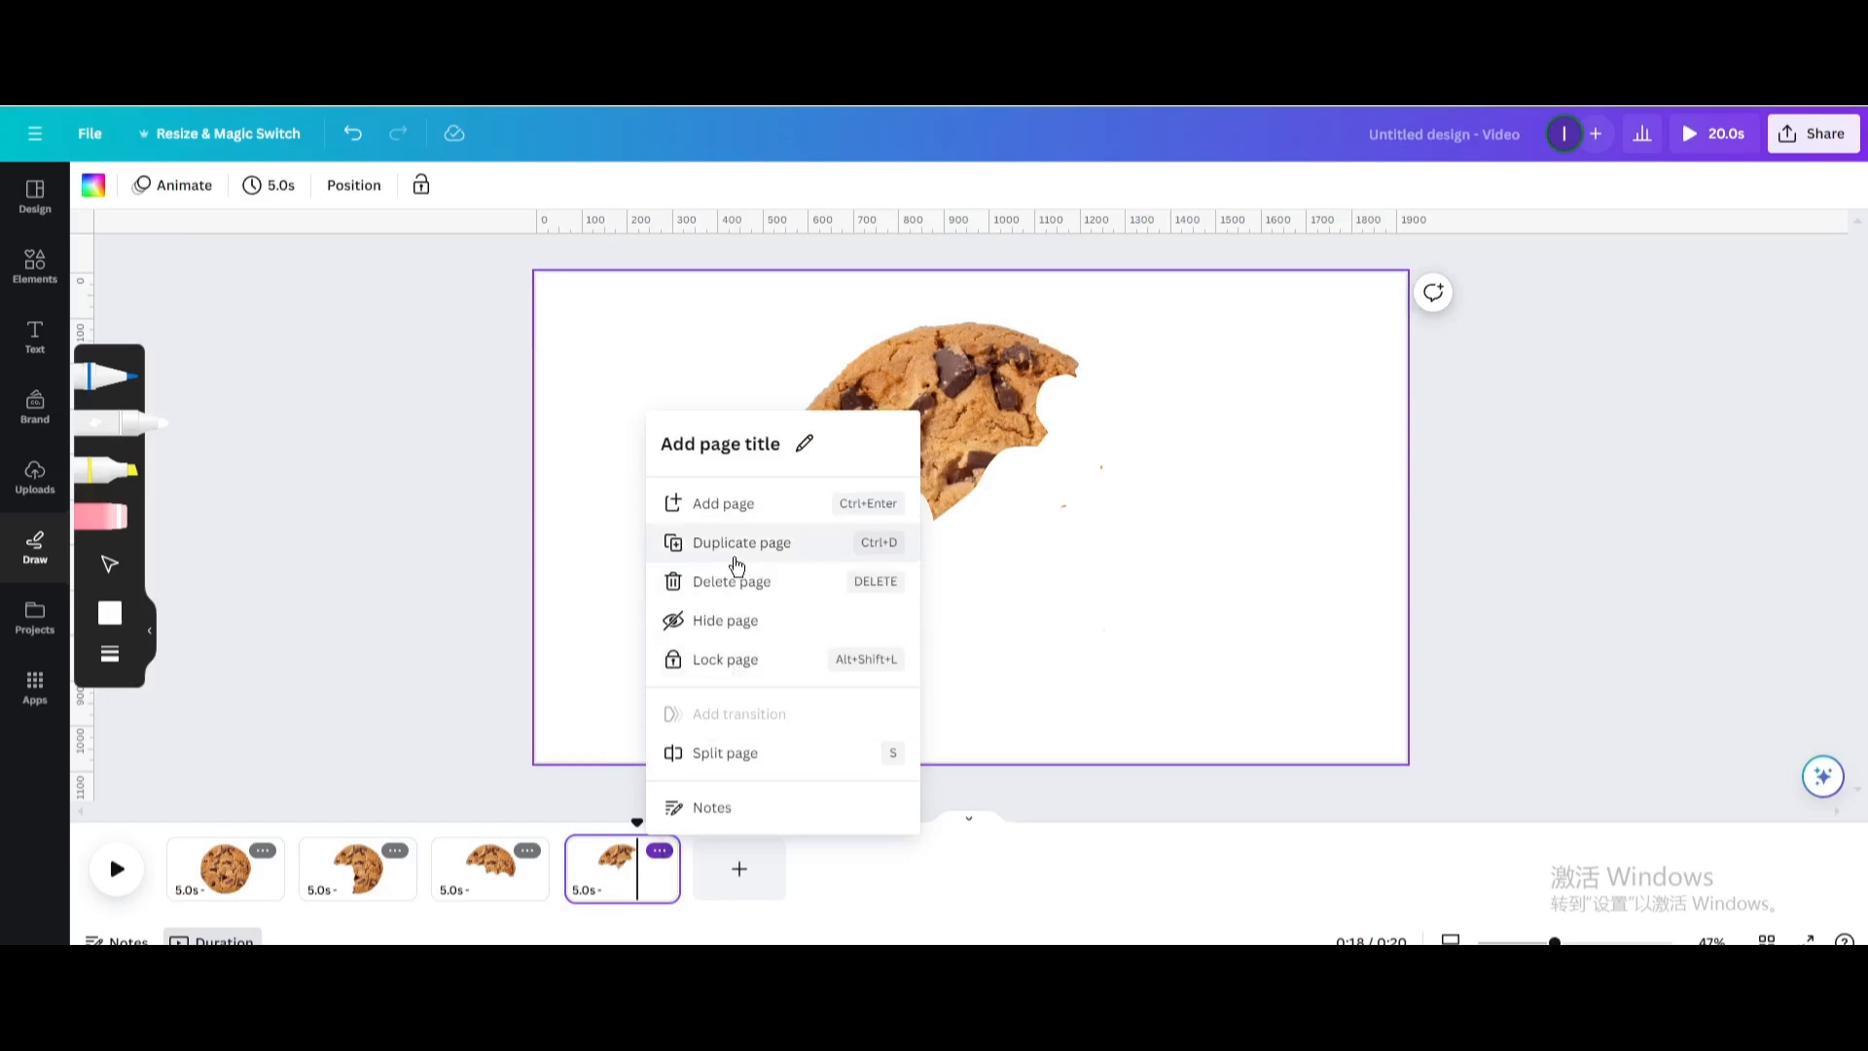
left_click(742, 543)
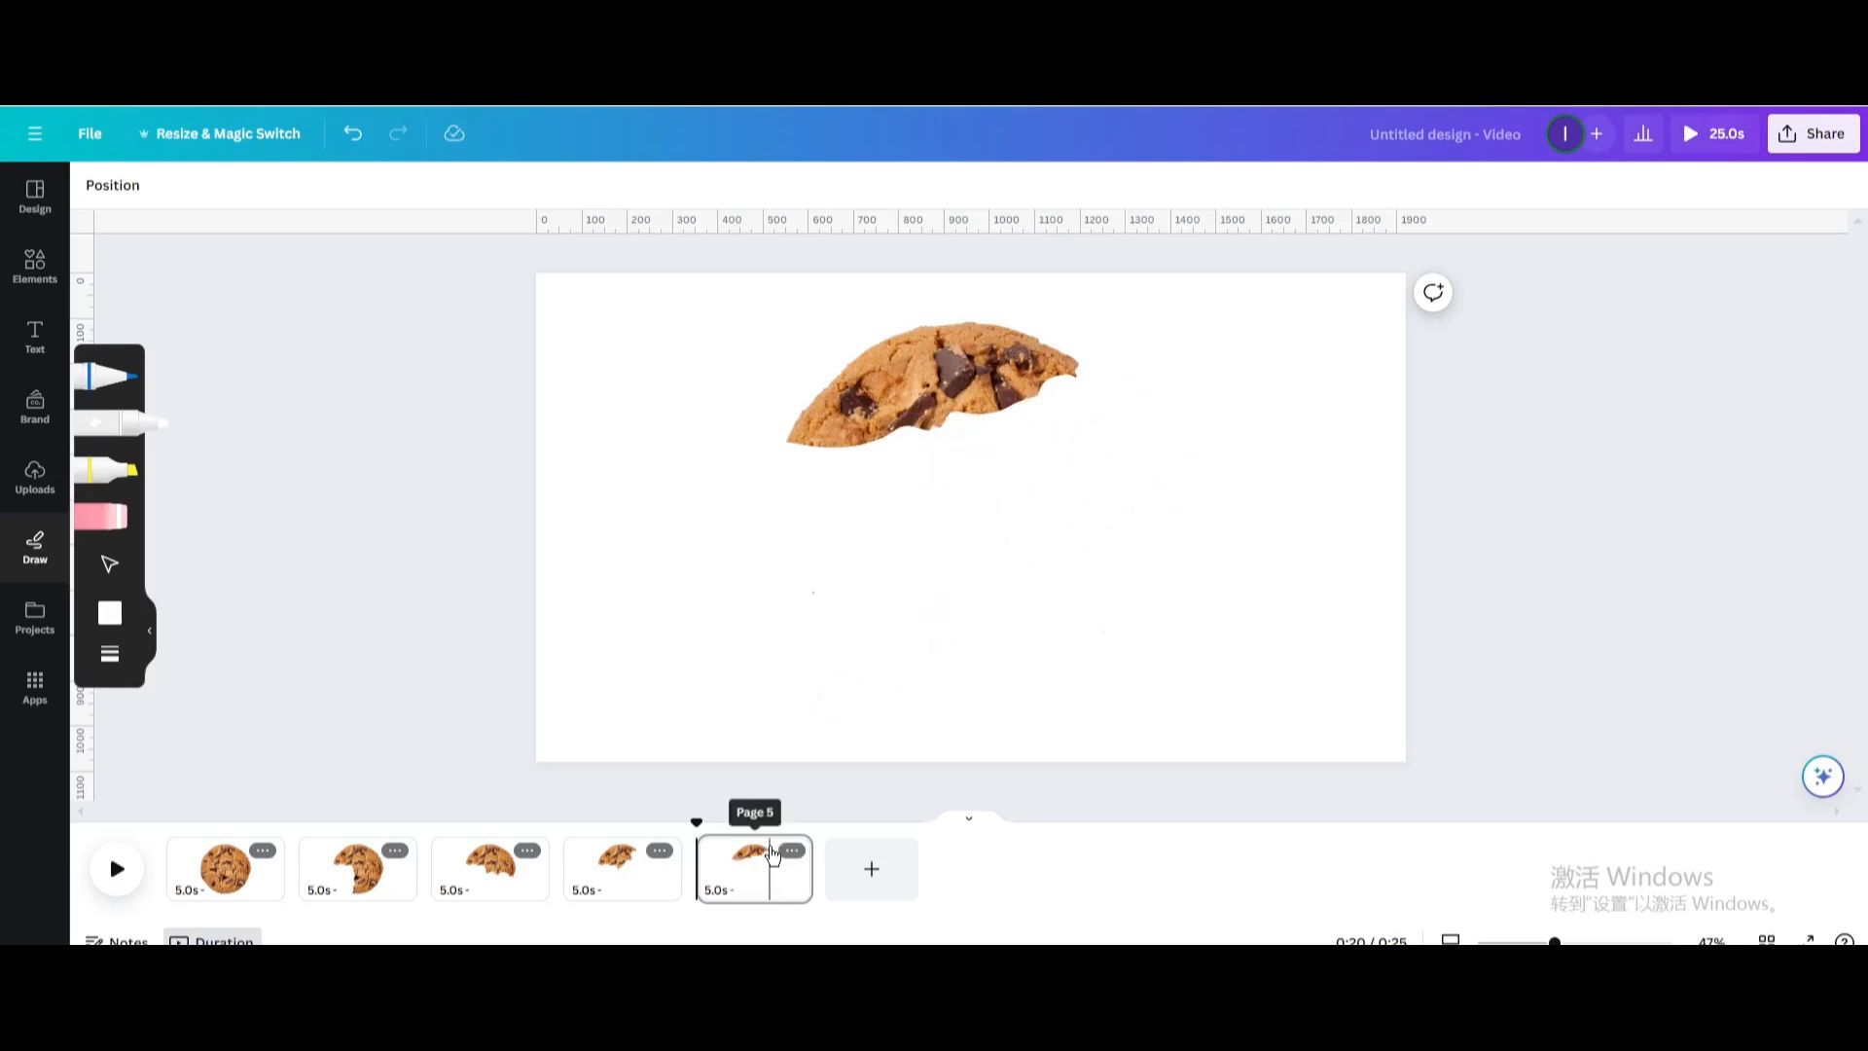
left_click(790, 850)
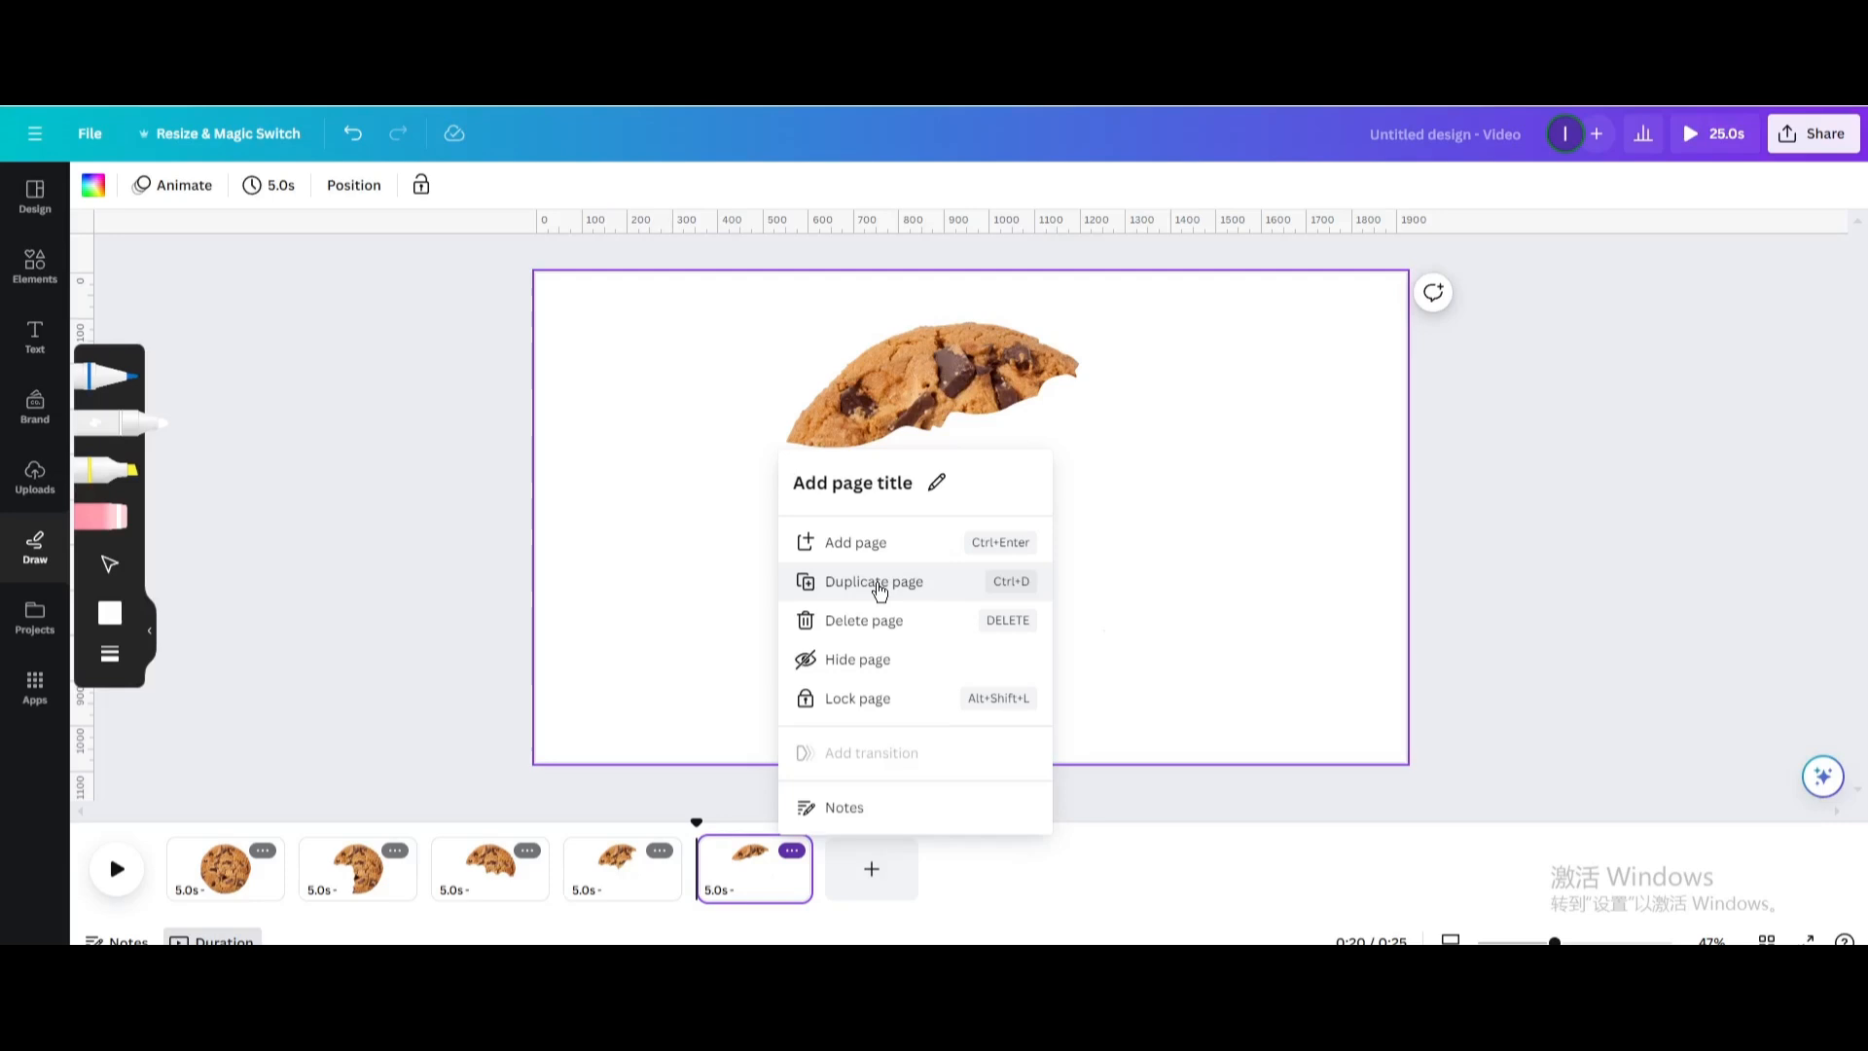
left_click(874, 582)
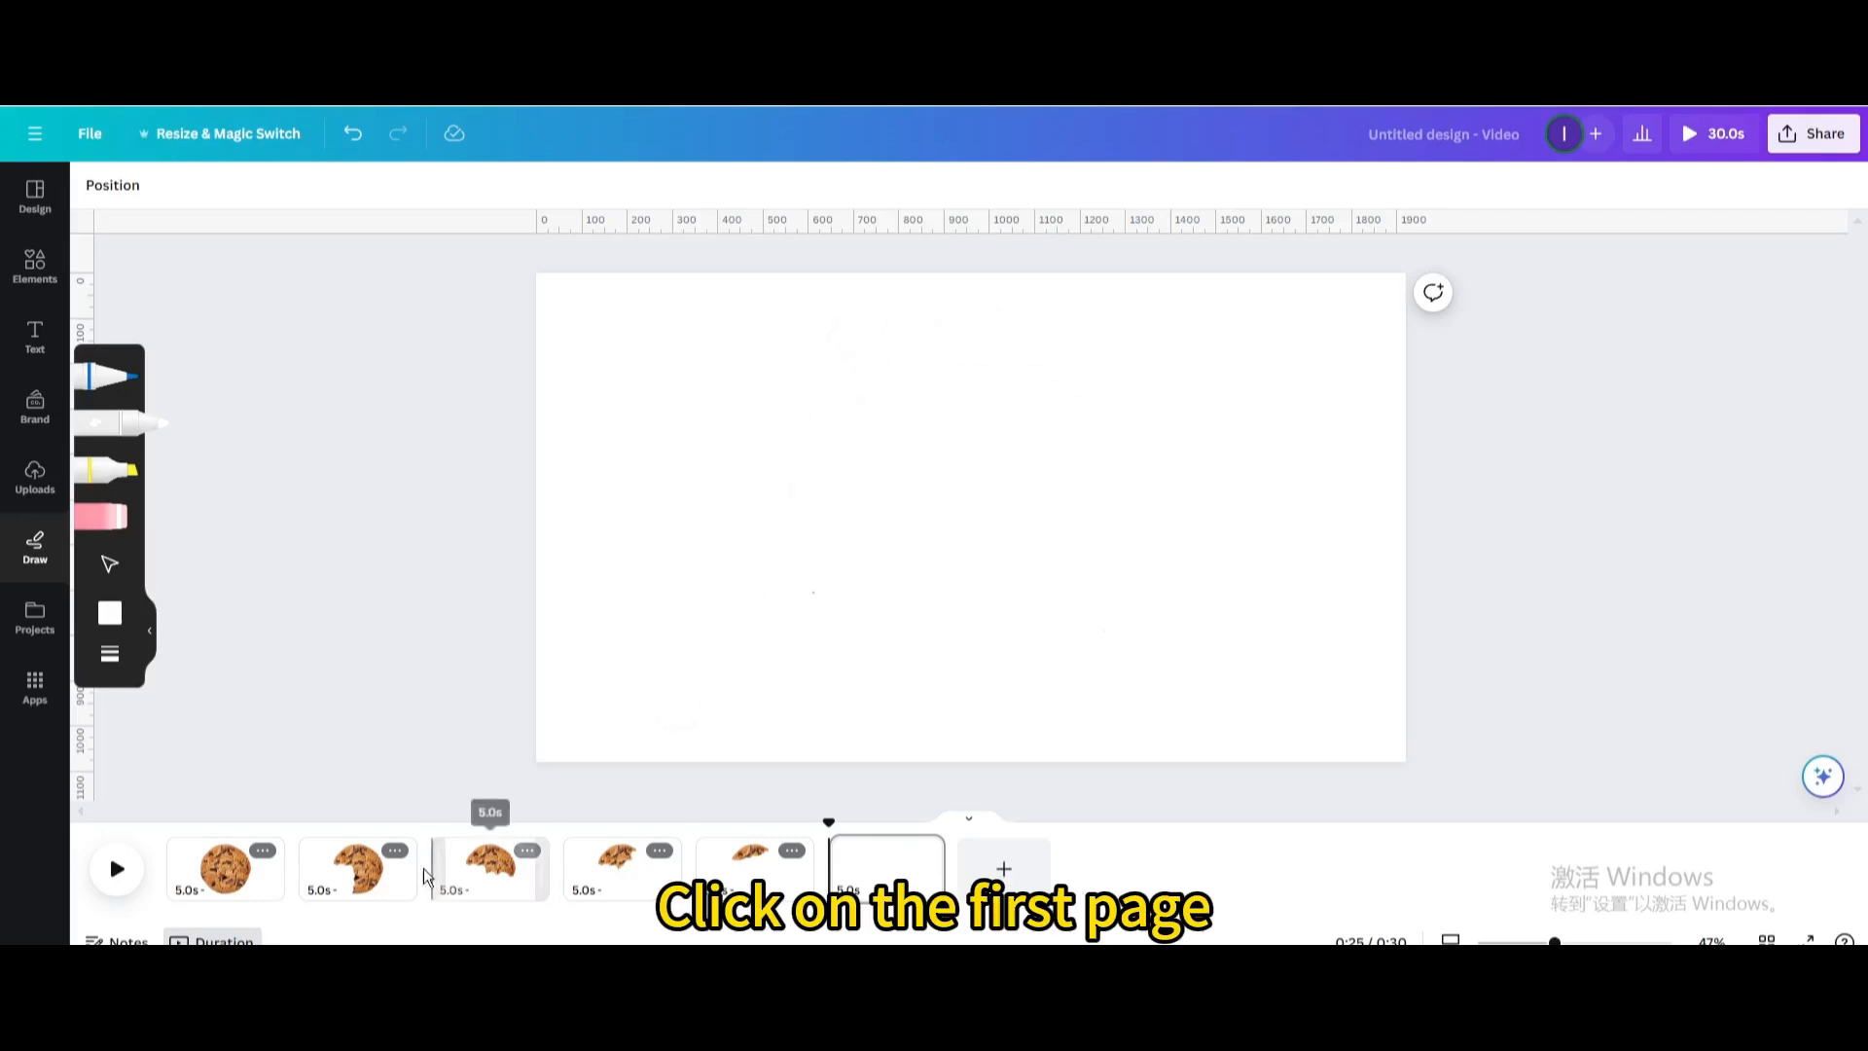
Set page timing to 2.0s on all pages and add a Match & Move transition after page 1
left_click(226, 868)
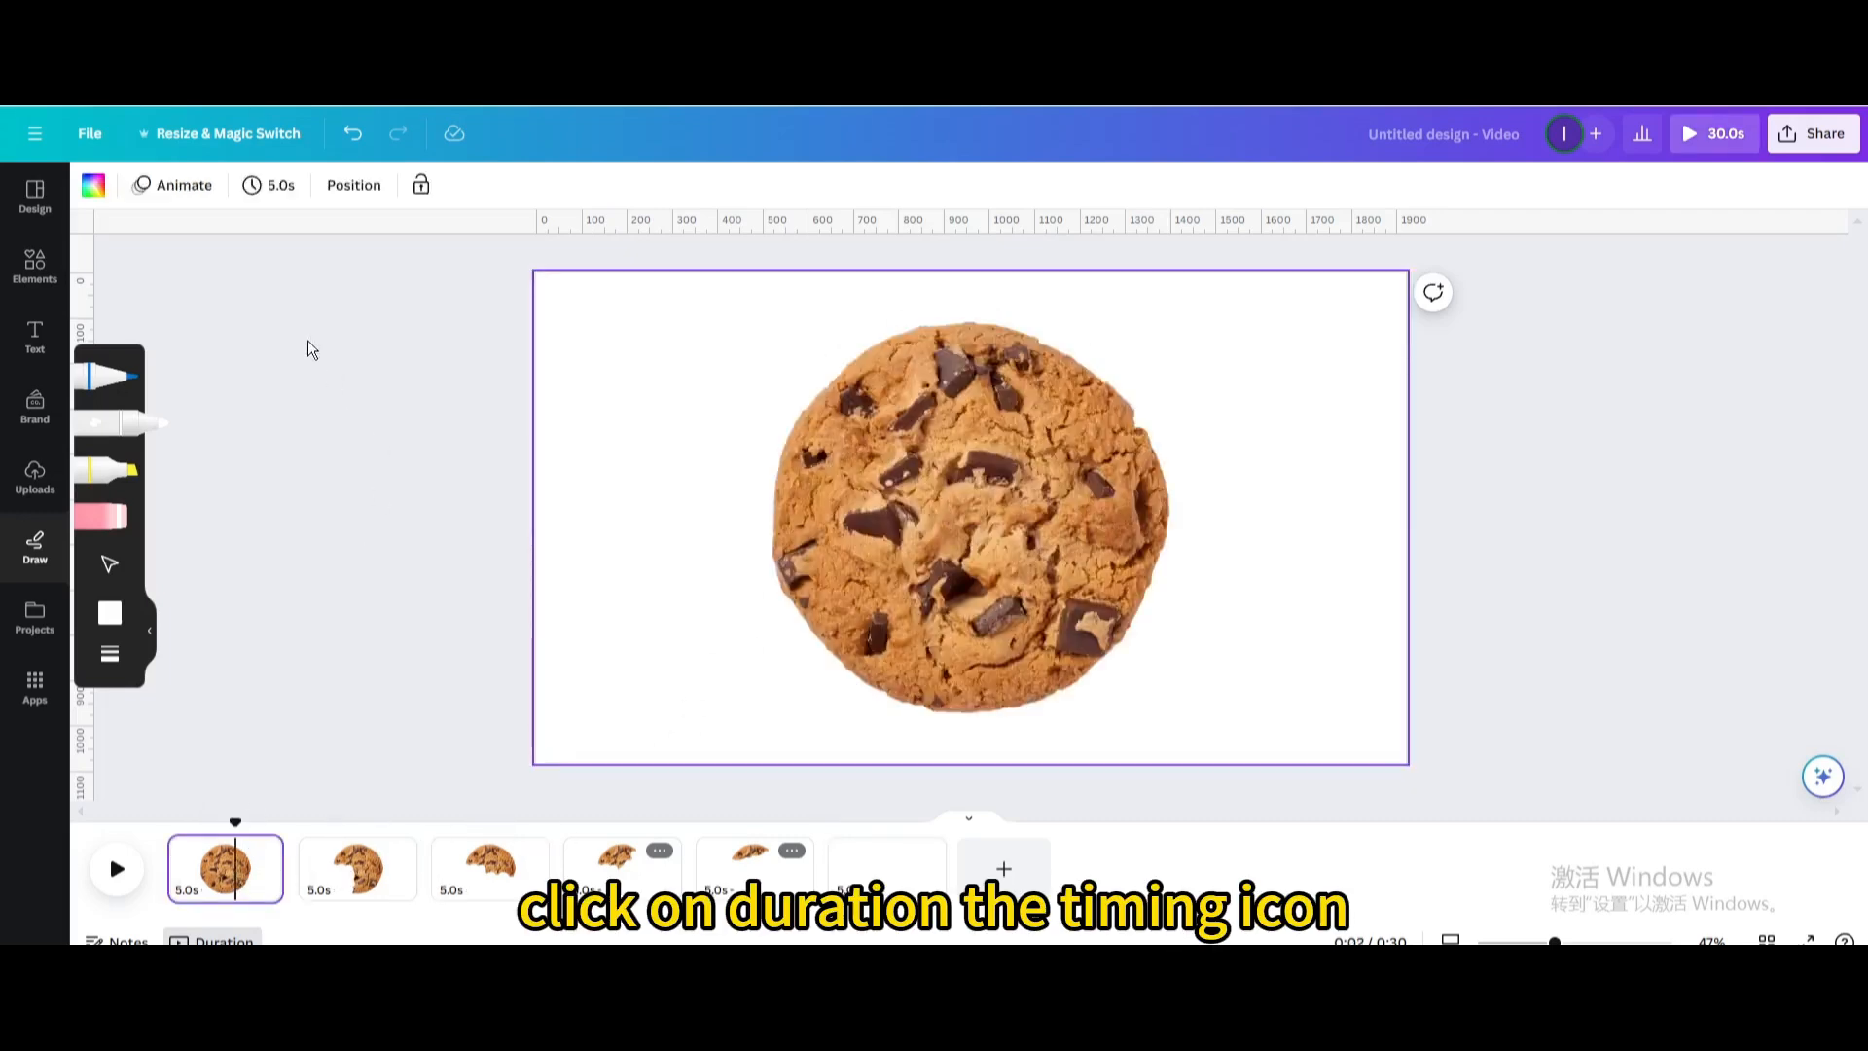
left_click(268, 185)
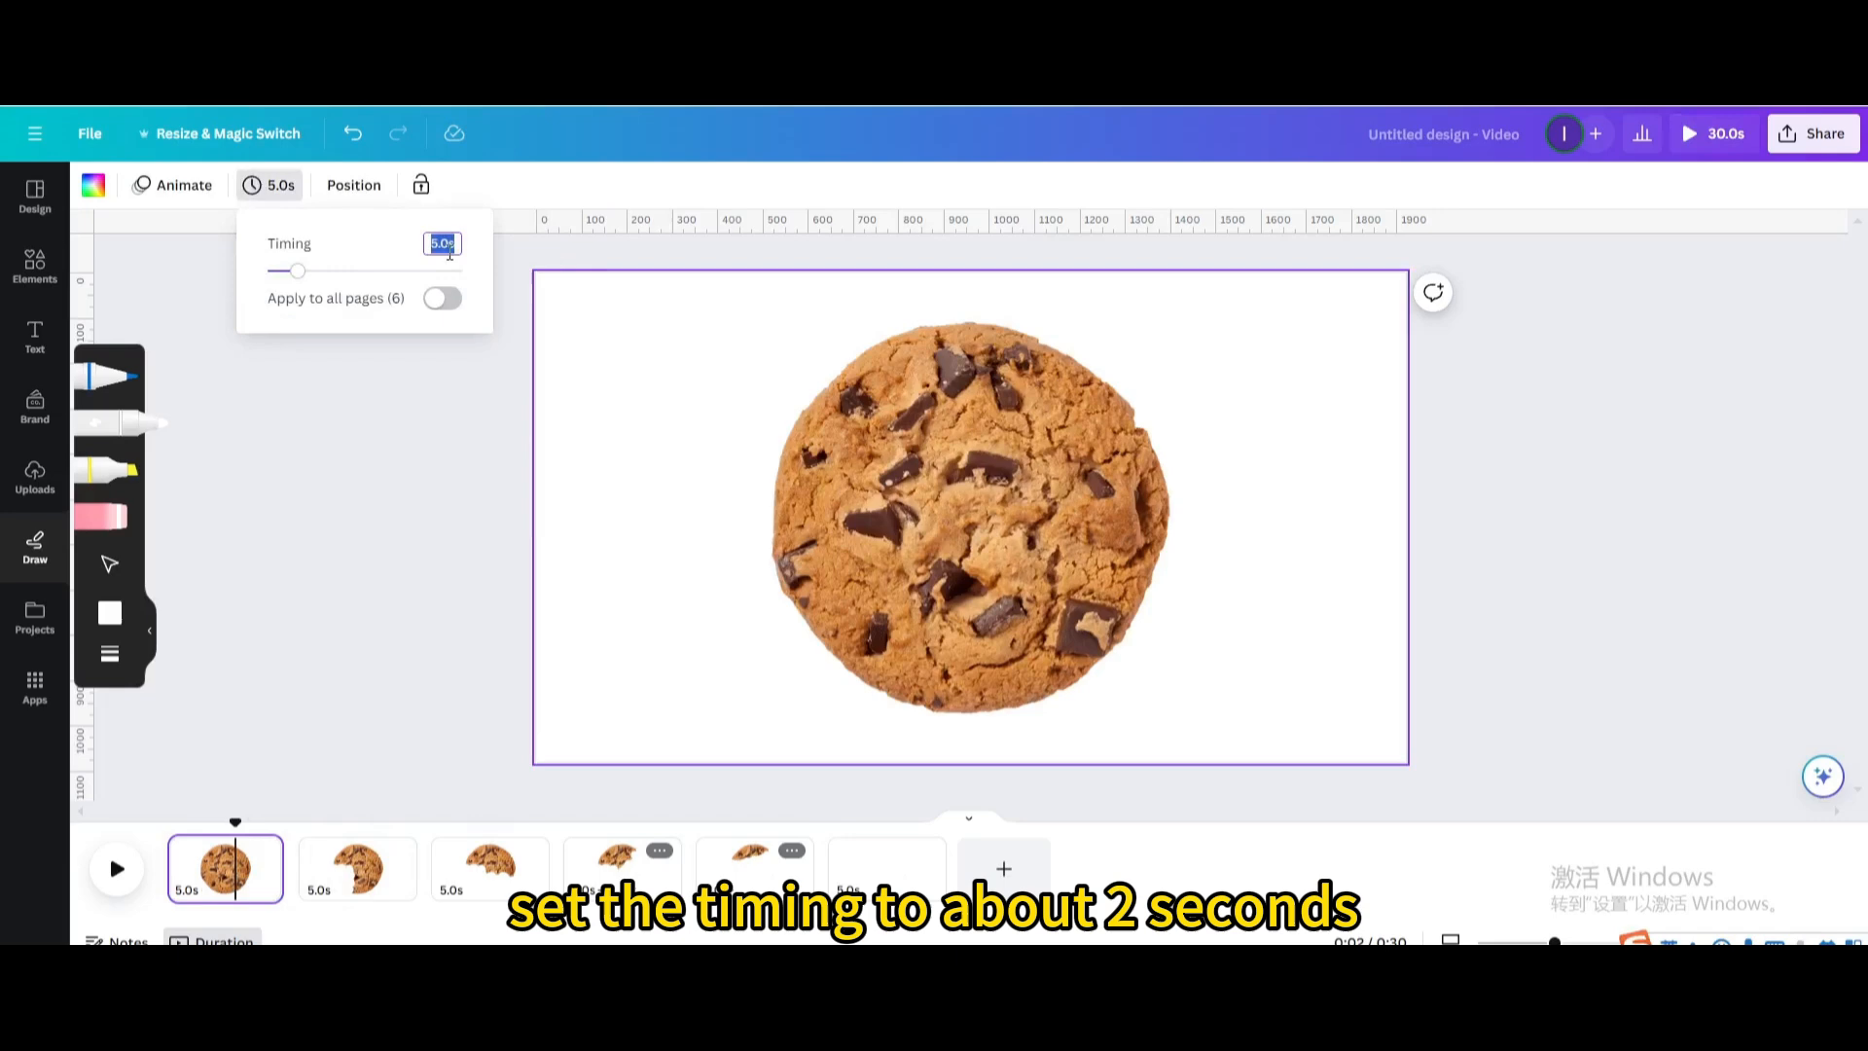
type("2.0s")
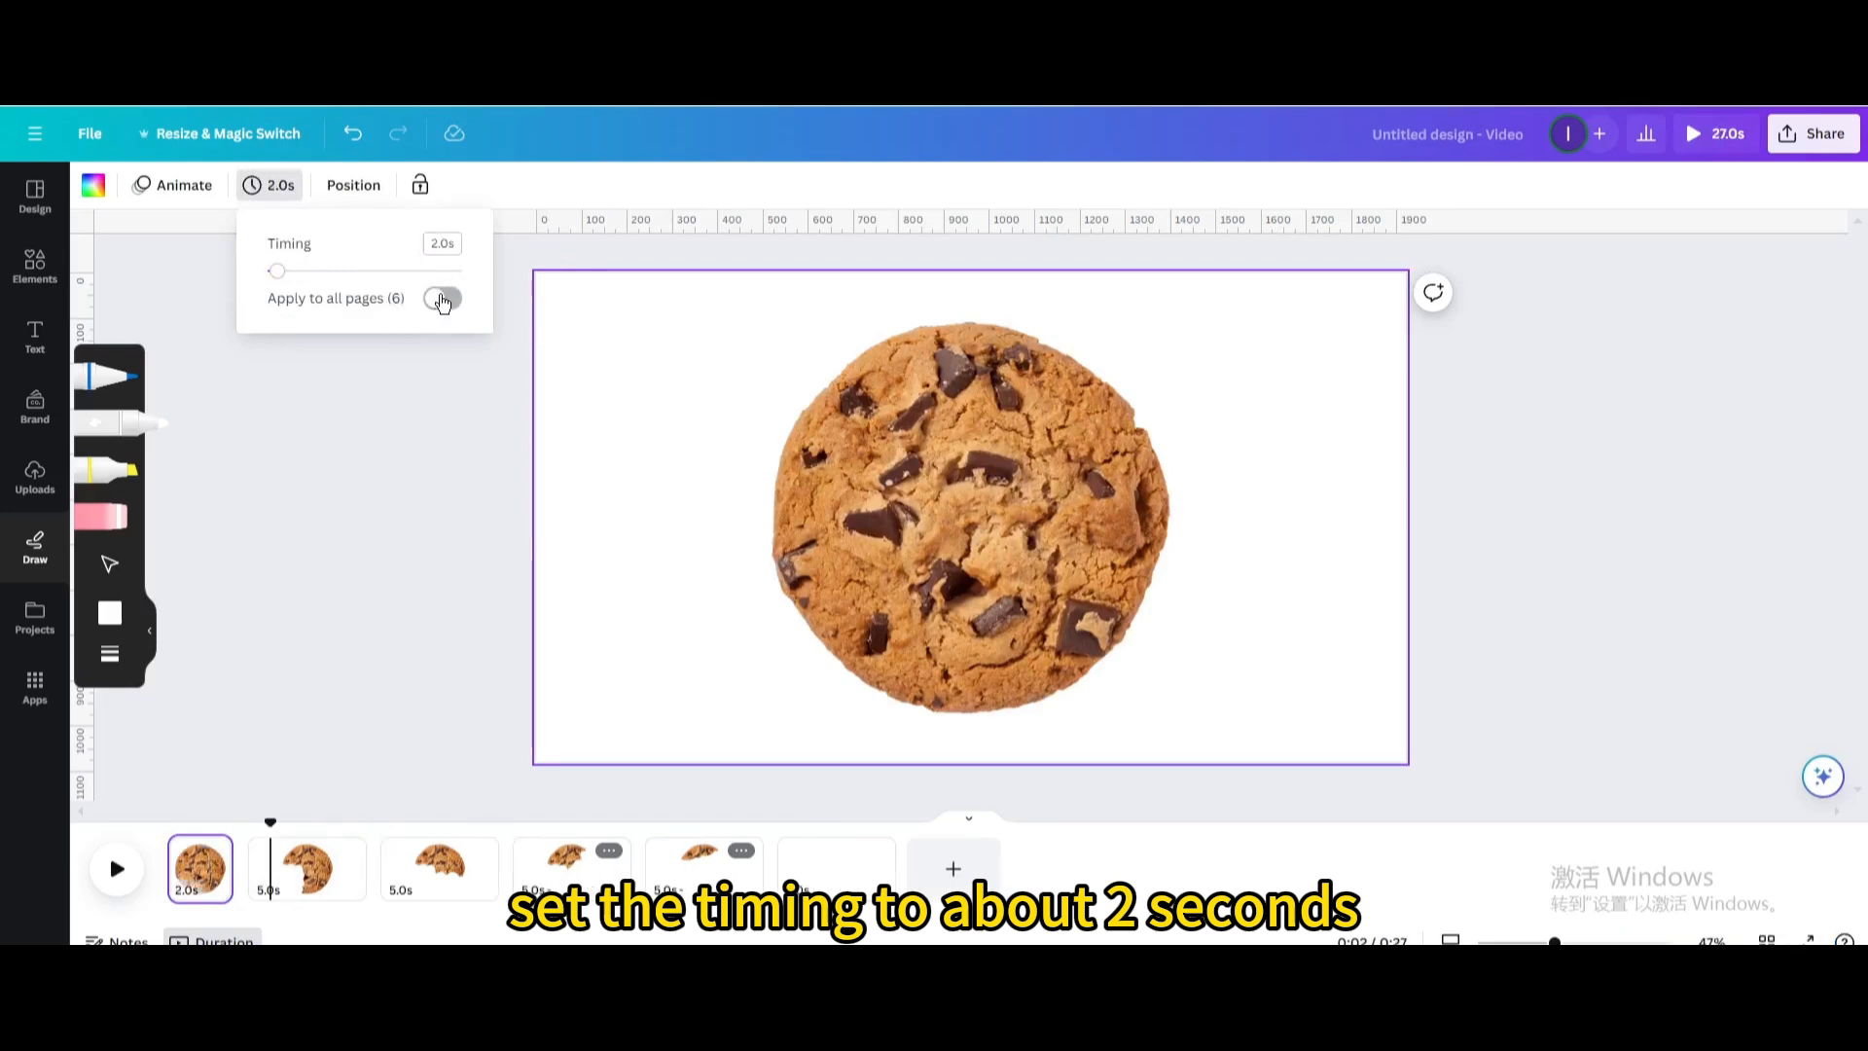
left_click(442, 297)
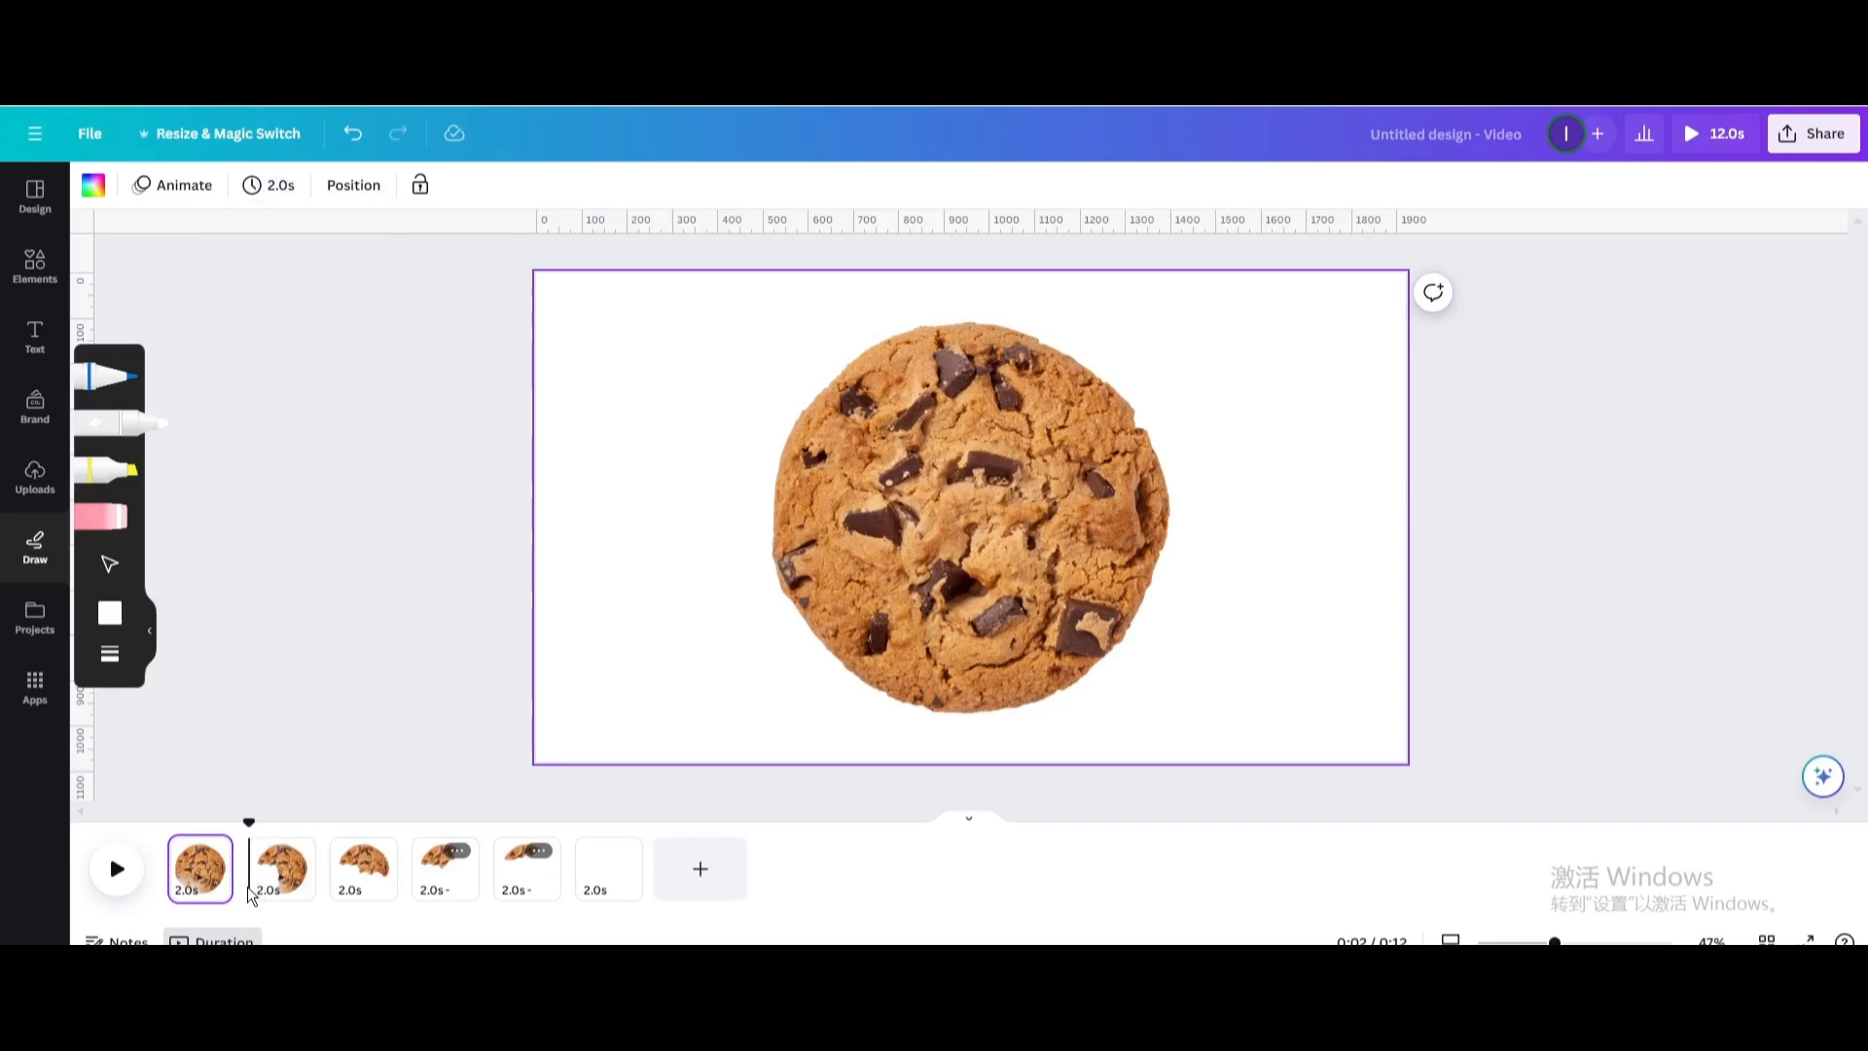
left_click(132, 529)
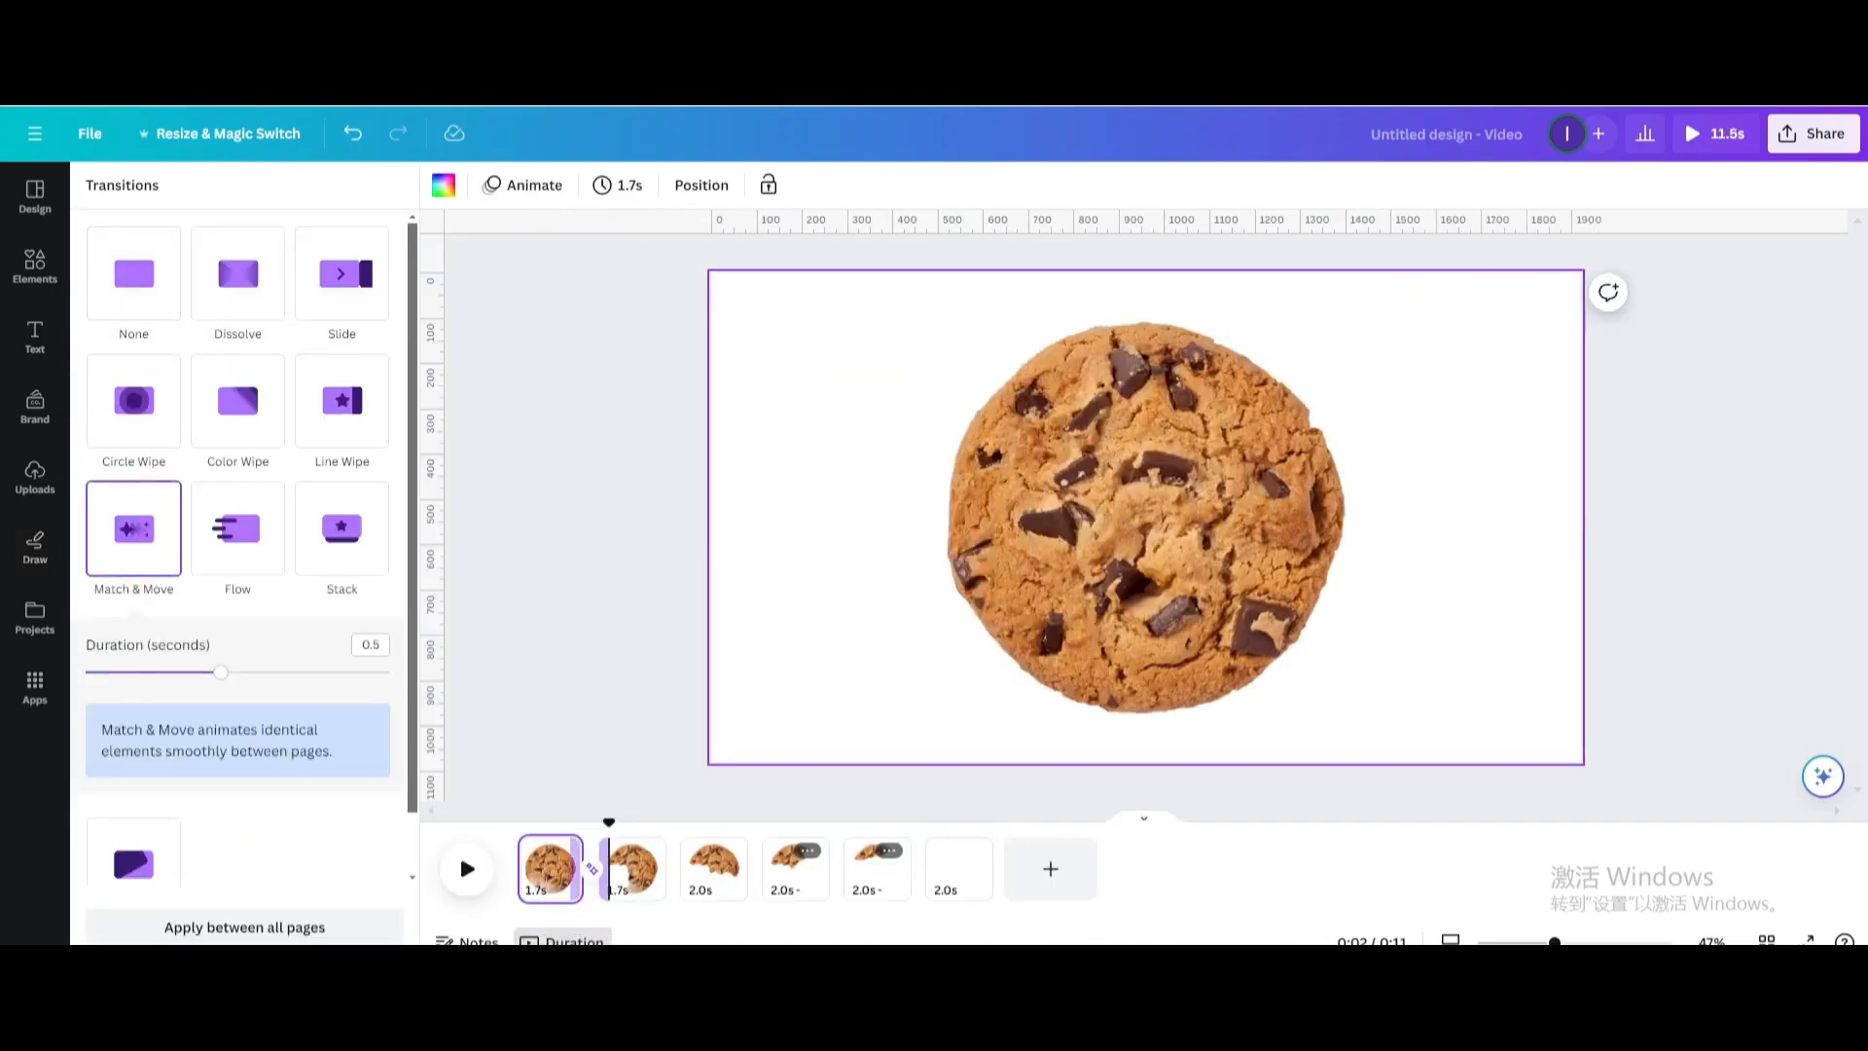
Apply the Match & Move transition between all pages
left_click(243, 926)
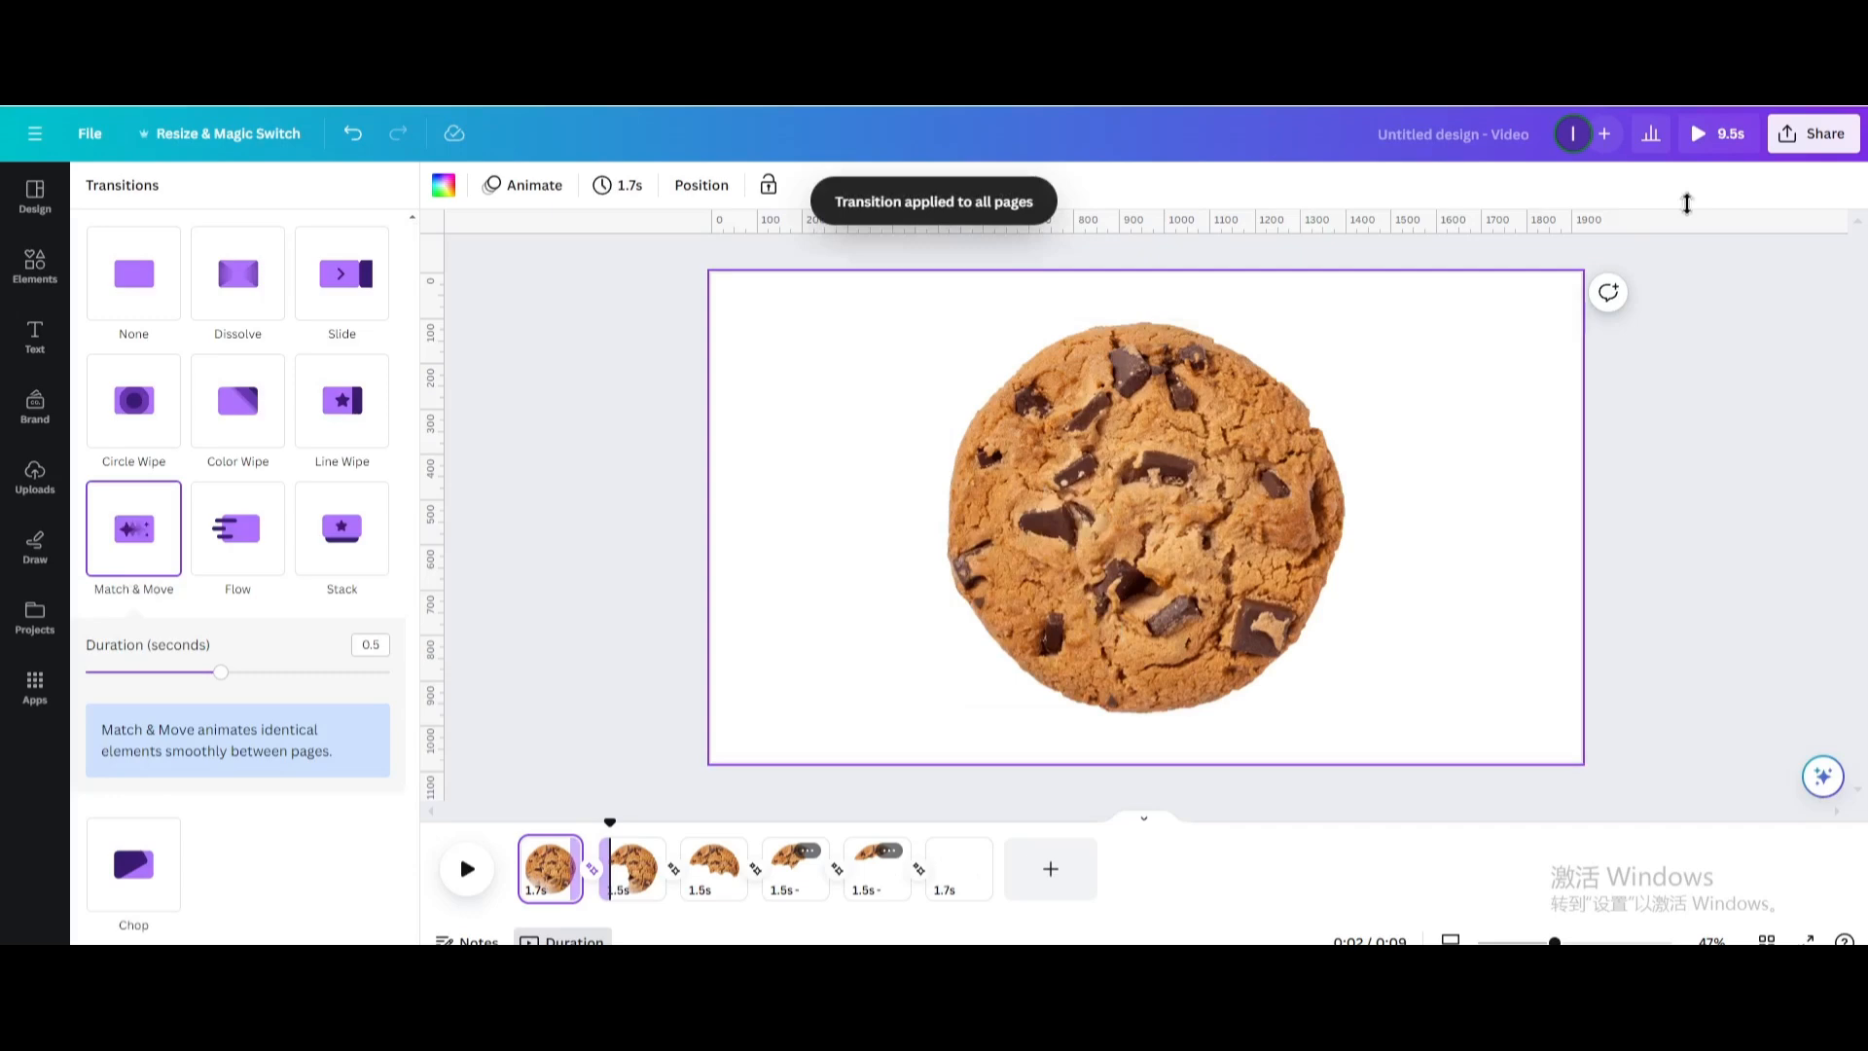
left_click(1697, 132)
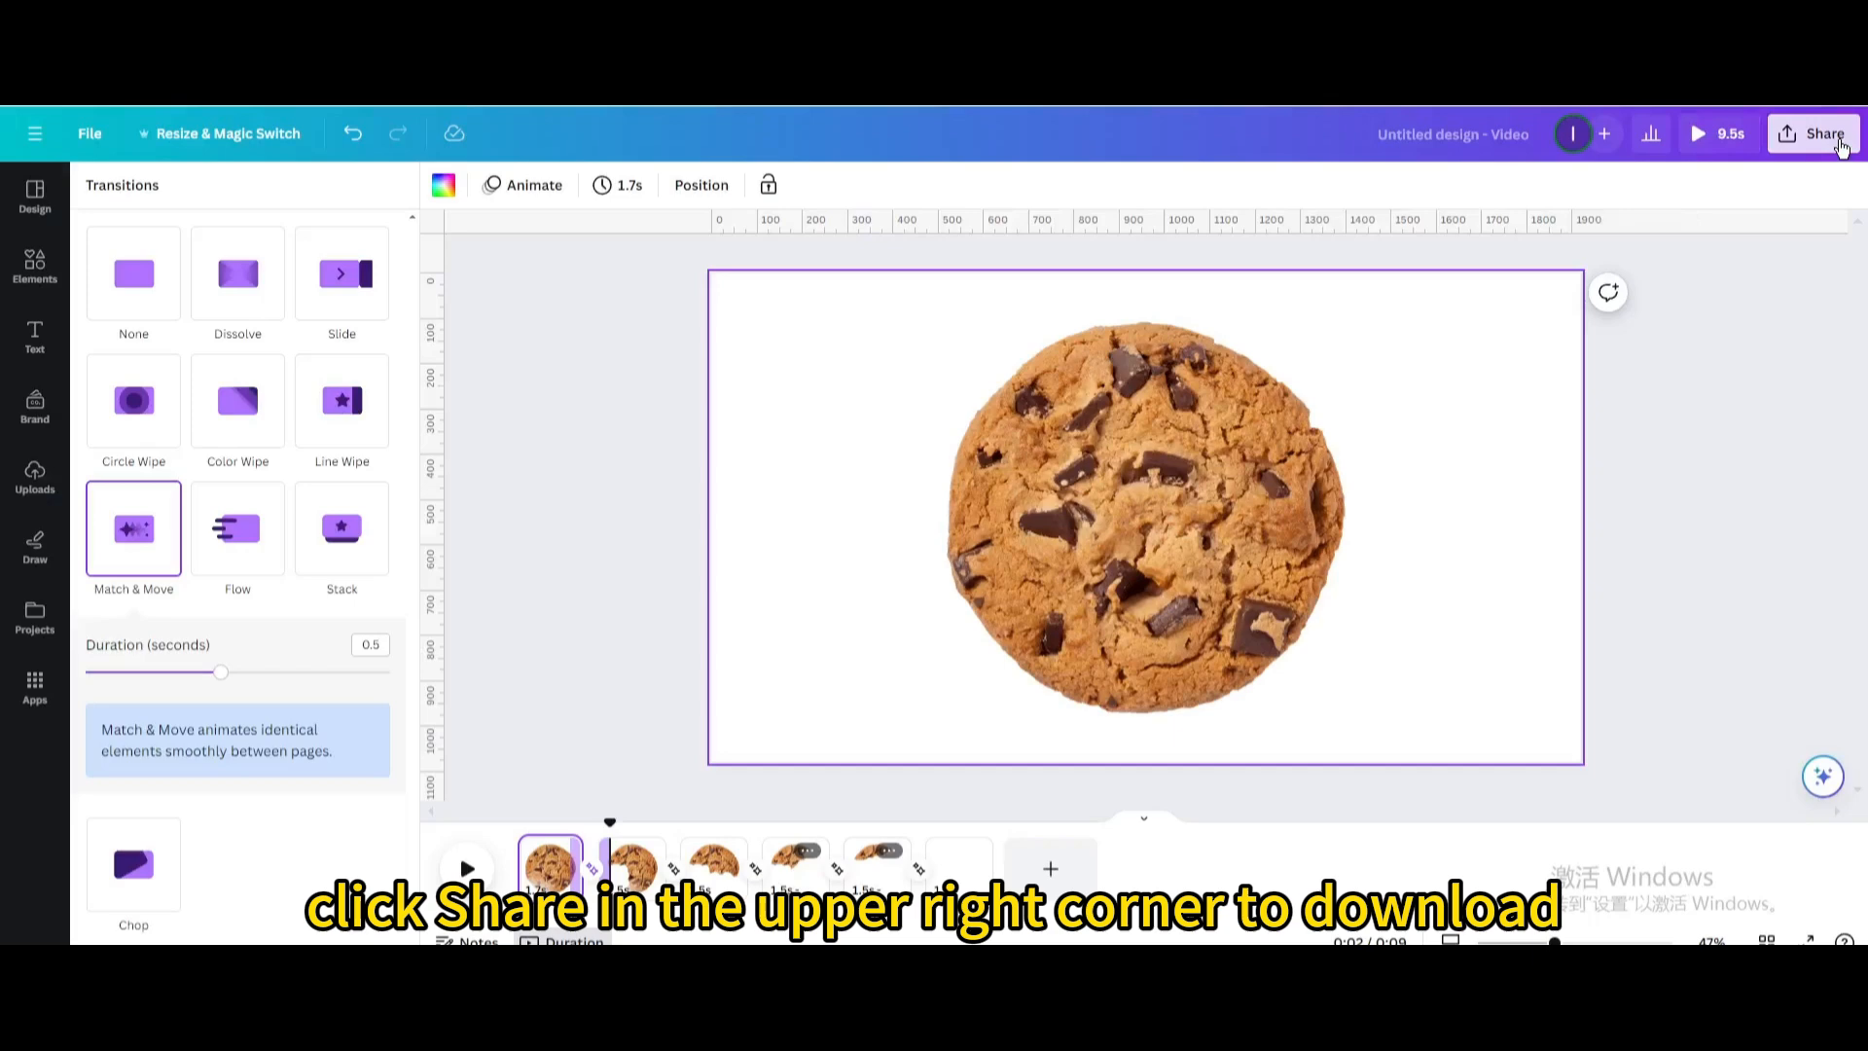
Download all pages as a 1080p MP4 video via Share > Download
left_click(1814, 132)
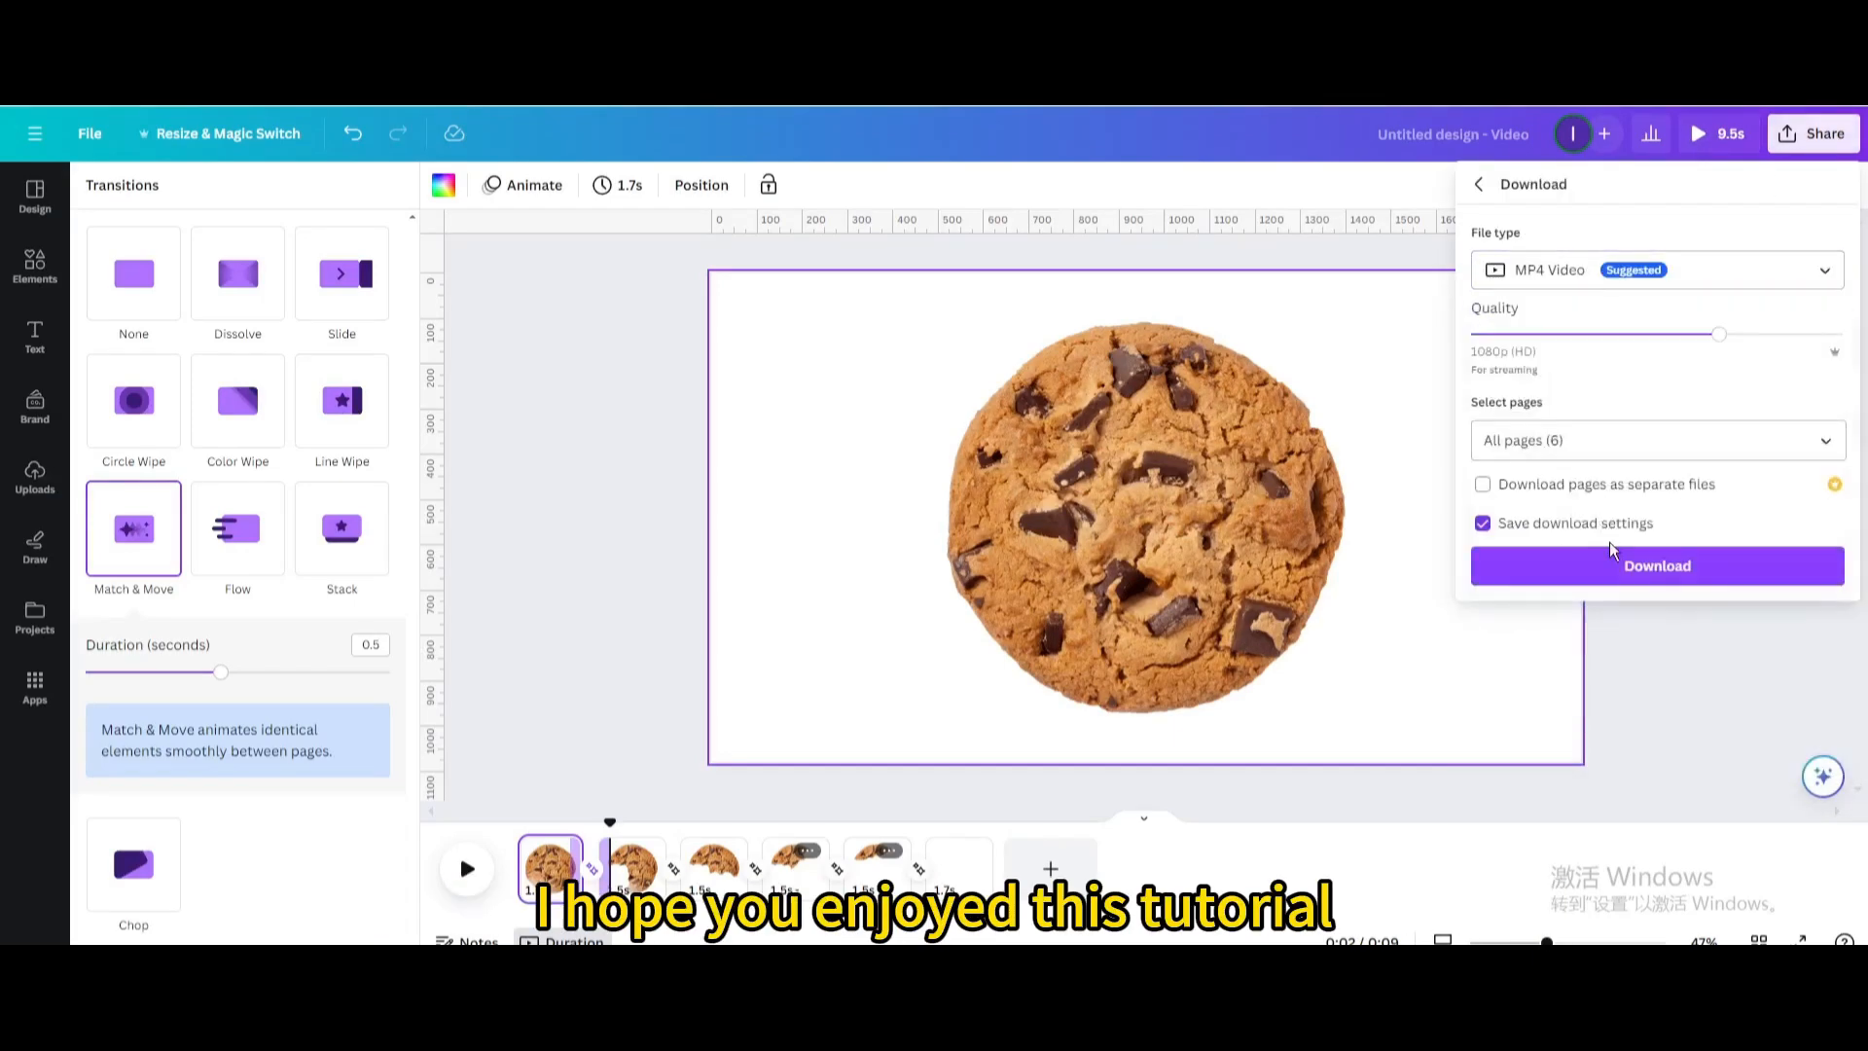
left_click(1658, 564)
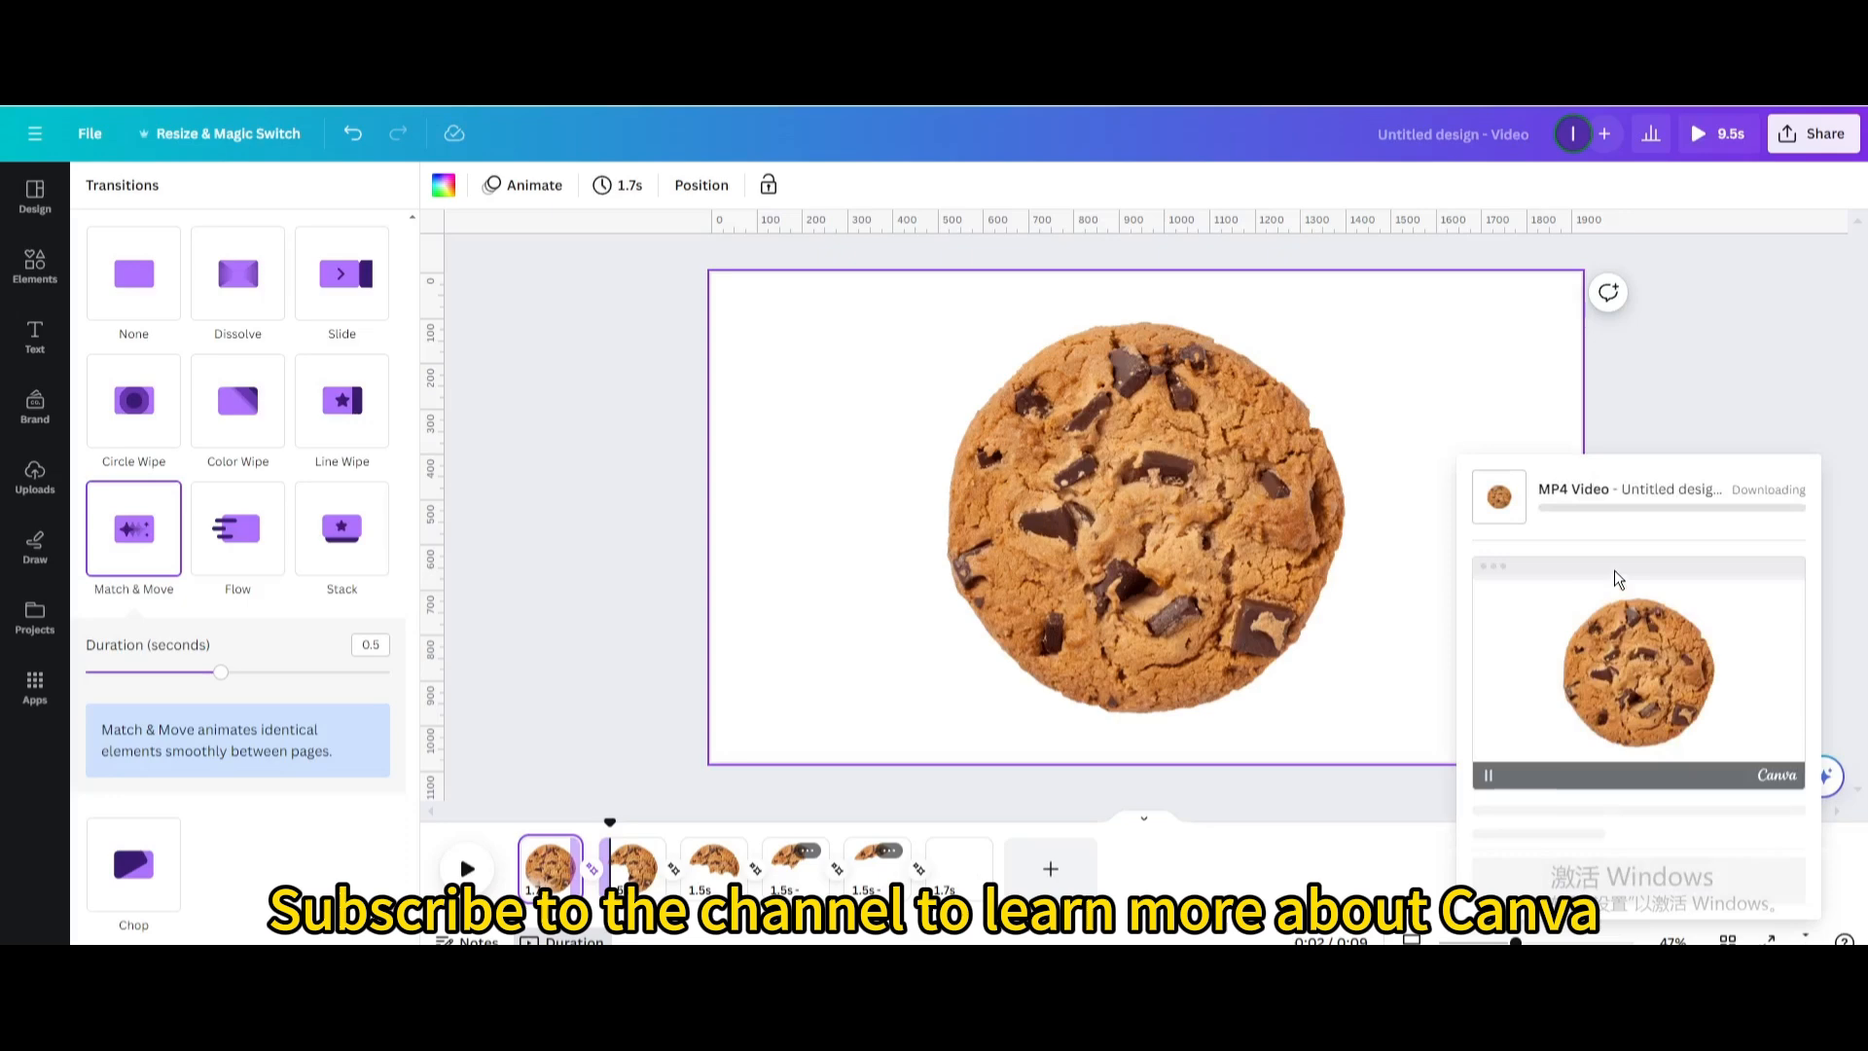